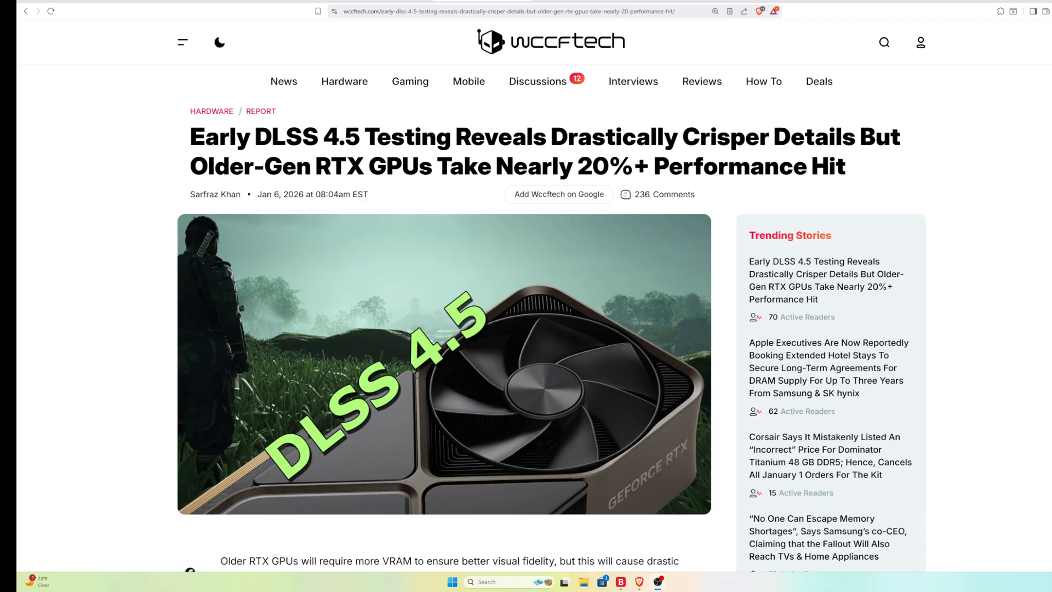
- Scroll past the headline image to the 'RTX 20 and 30 Series Reportedly Require 2X More VRAM' heading
scroll(down, 3)
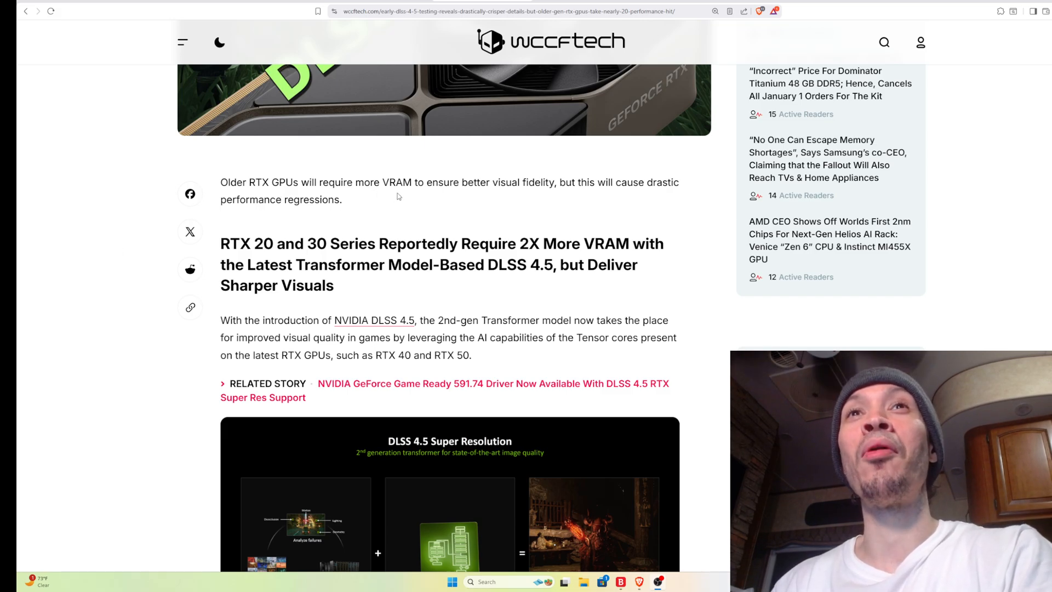
mouse_move(514, 196)
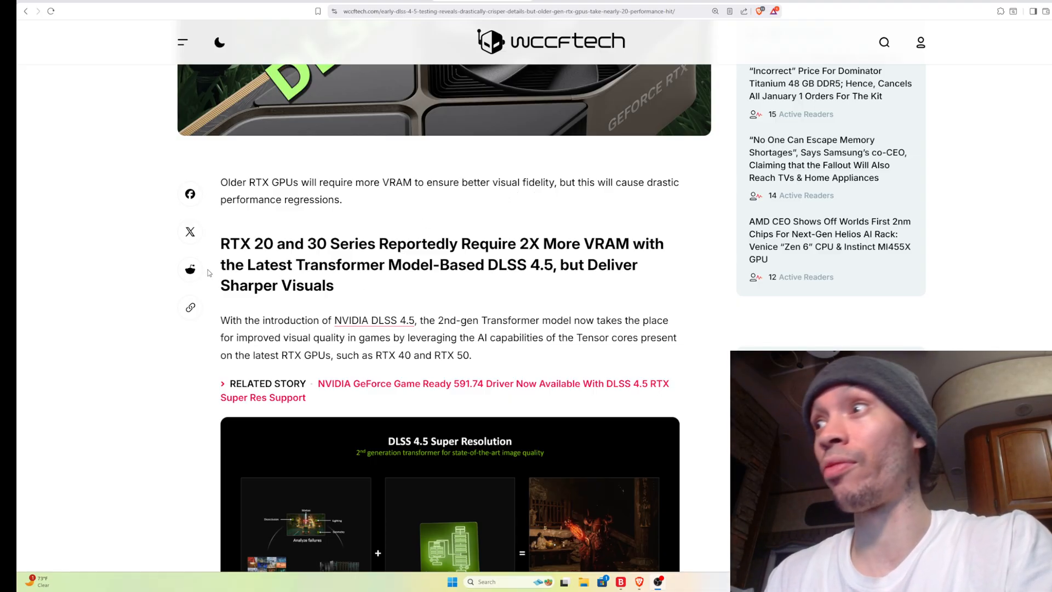
- Scroll past the related story link to the DLSS 4.5 Super Resolution diagram and the DLSS 4.0 comparison paragraph
scroll(down, 3)
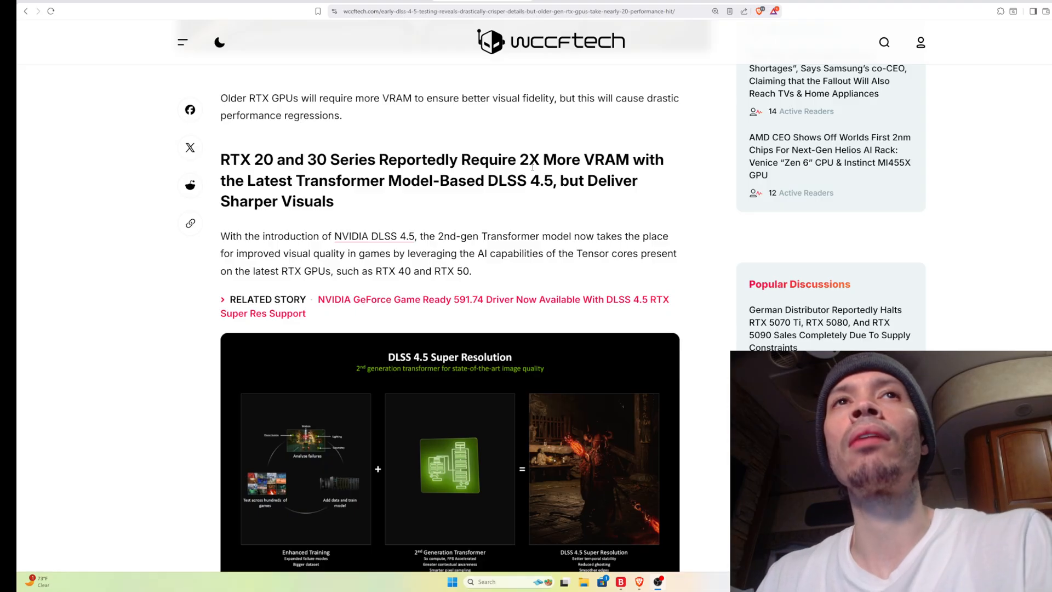
scroll(down, 3)
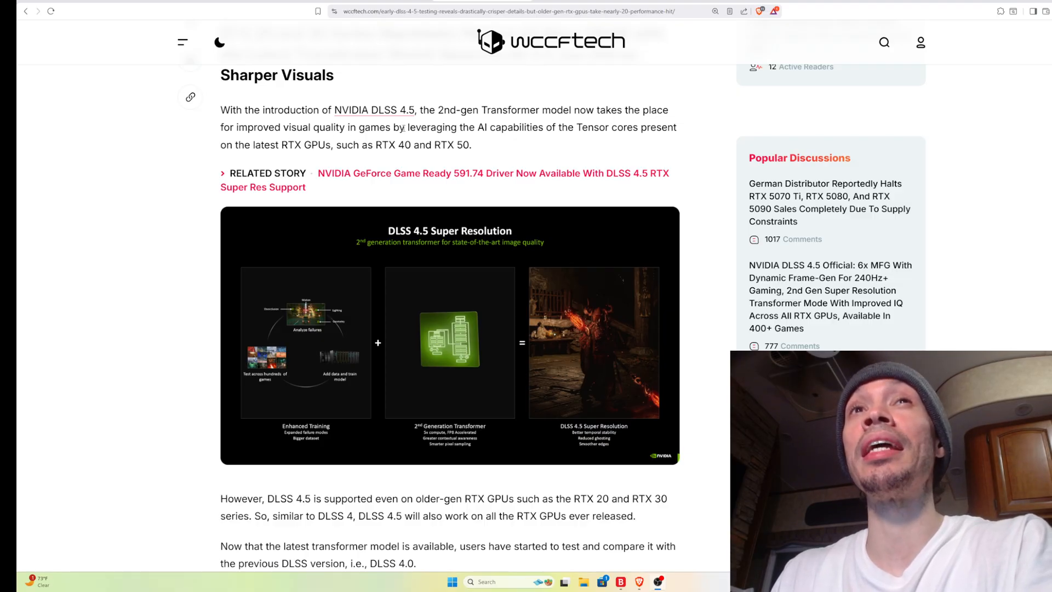
mouse_move(512, 138)
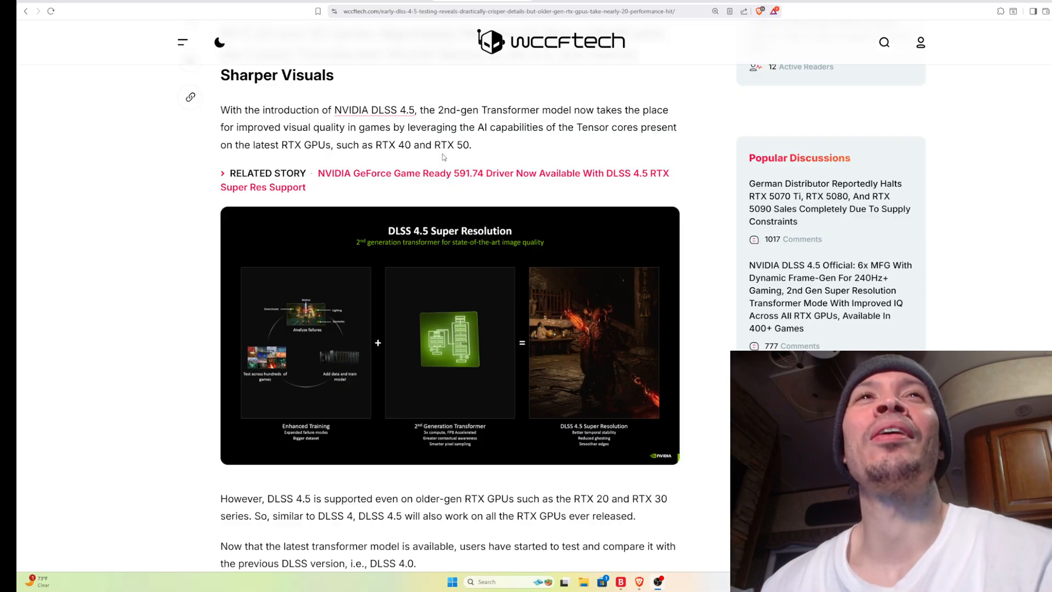
mouse_move(181, 239)
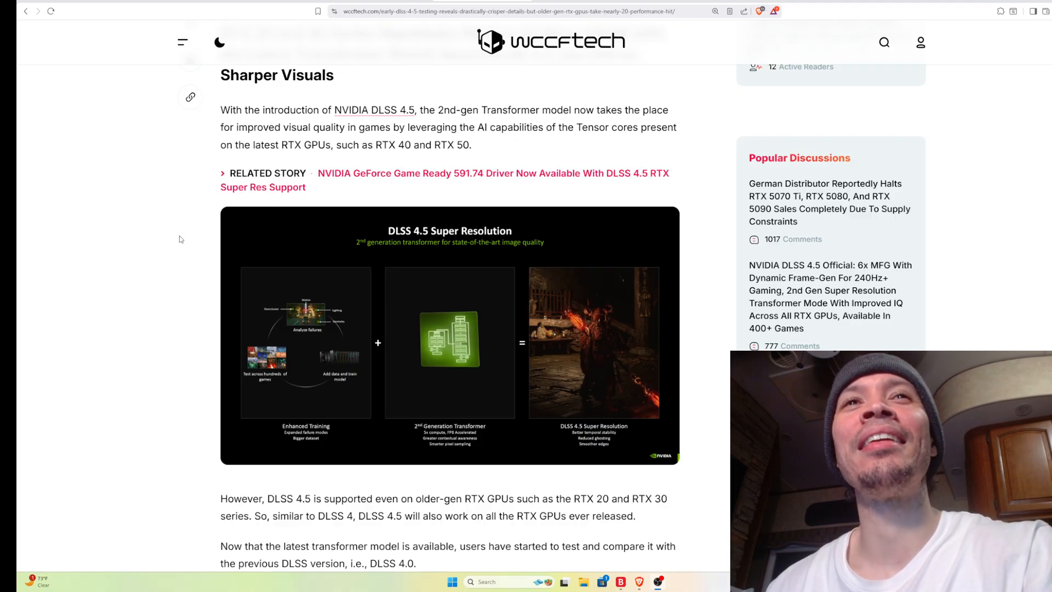
scroll(down, 3)
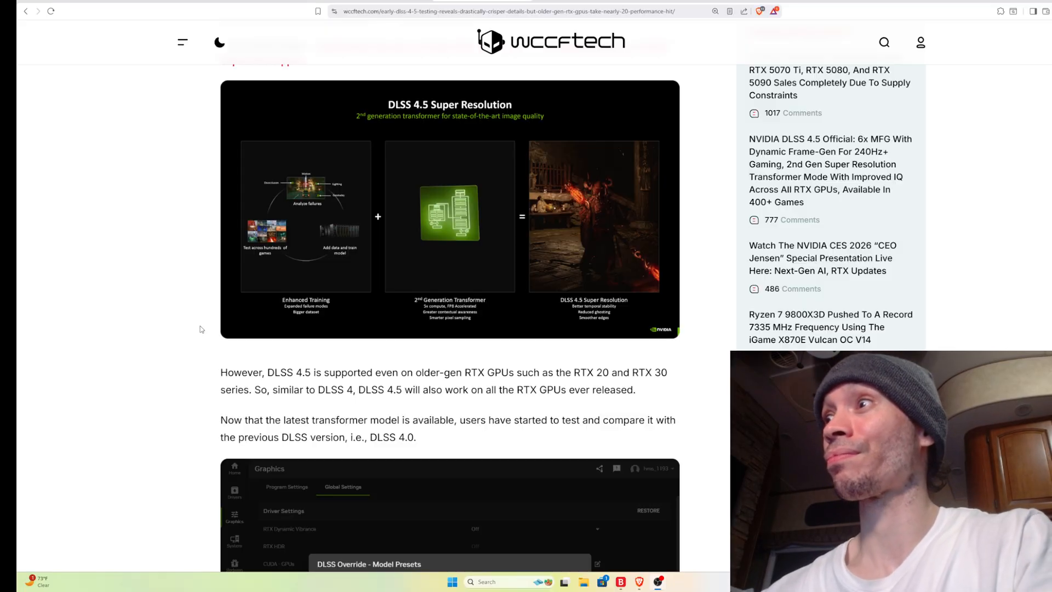
- Scroll past the DLSS override presets screenshot to the 'As you may expect' paragraph and Cyberpunk 3080 Ti tweet
scroll(down, 3)
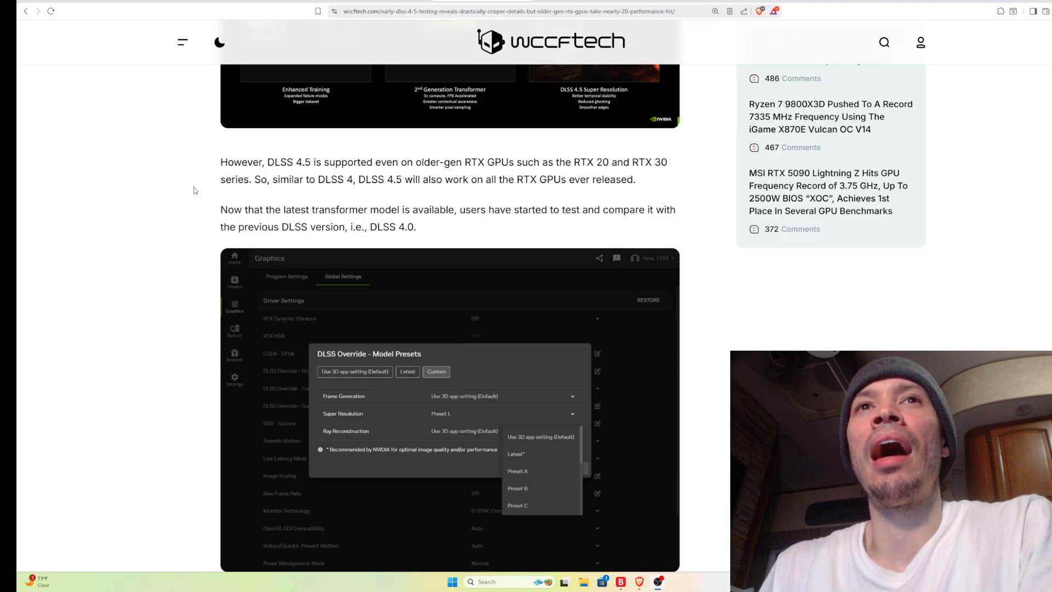
scroll(down, 3)
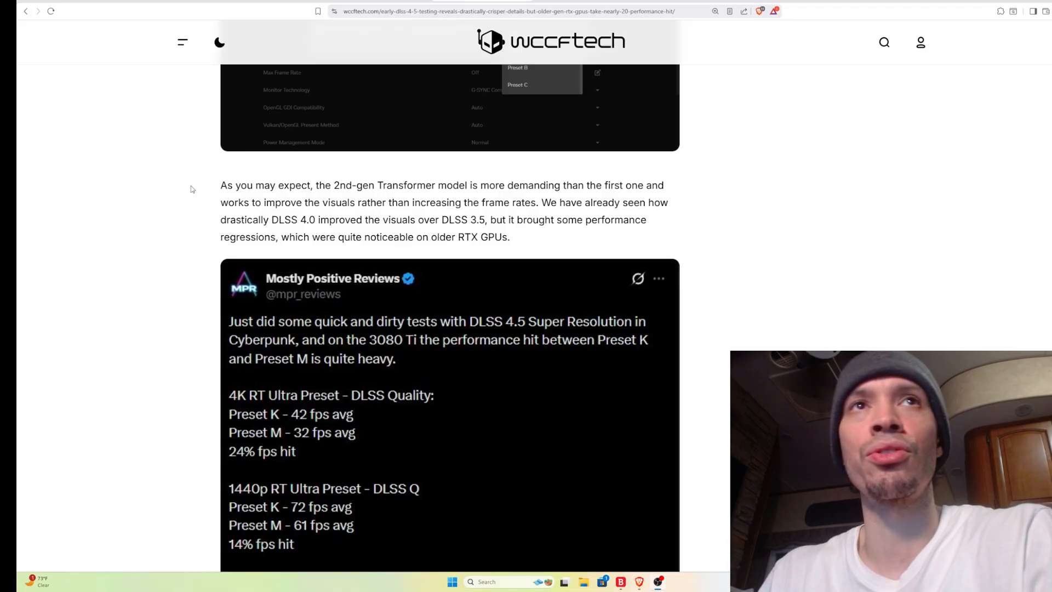
mouse_move(178, 187)
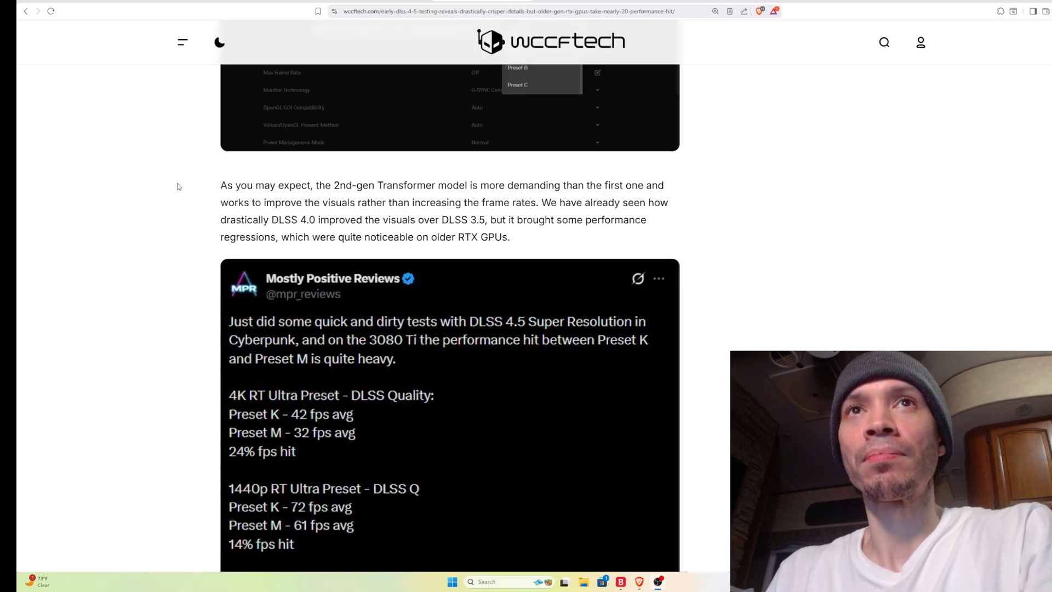
- Read the tweet's Preset K versus Preset M fps results, then reach the RTX 3080 Ti 24% hit paragraph
scroll(down, 3)
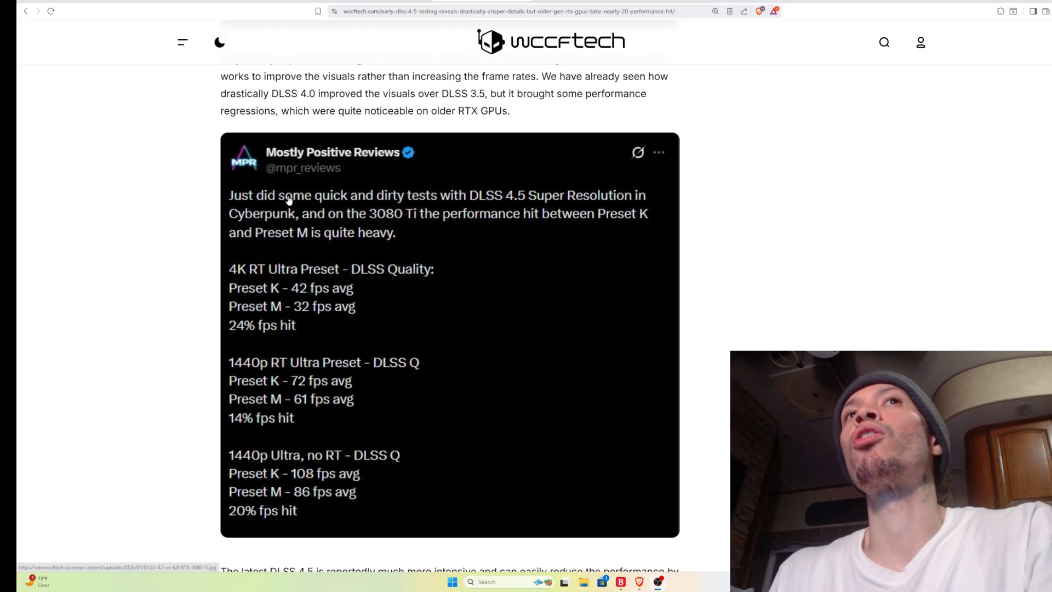
mouse_move(498, 204)
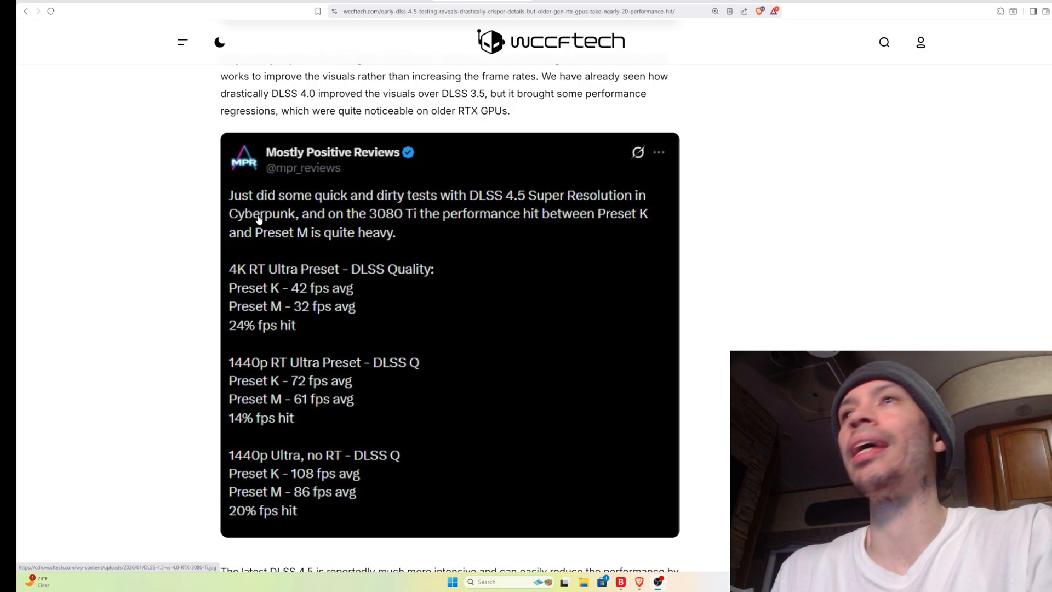
mouse_move(338, 223)
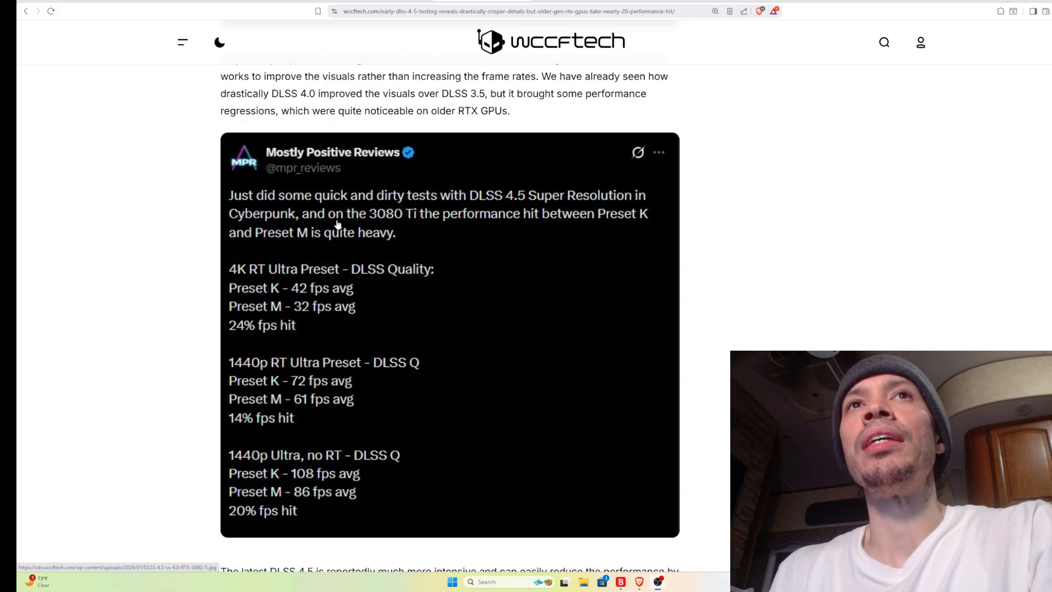
mouse_move(413, 223)
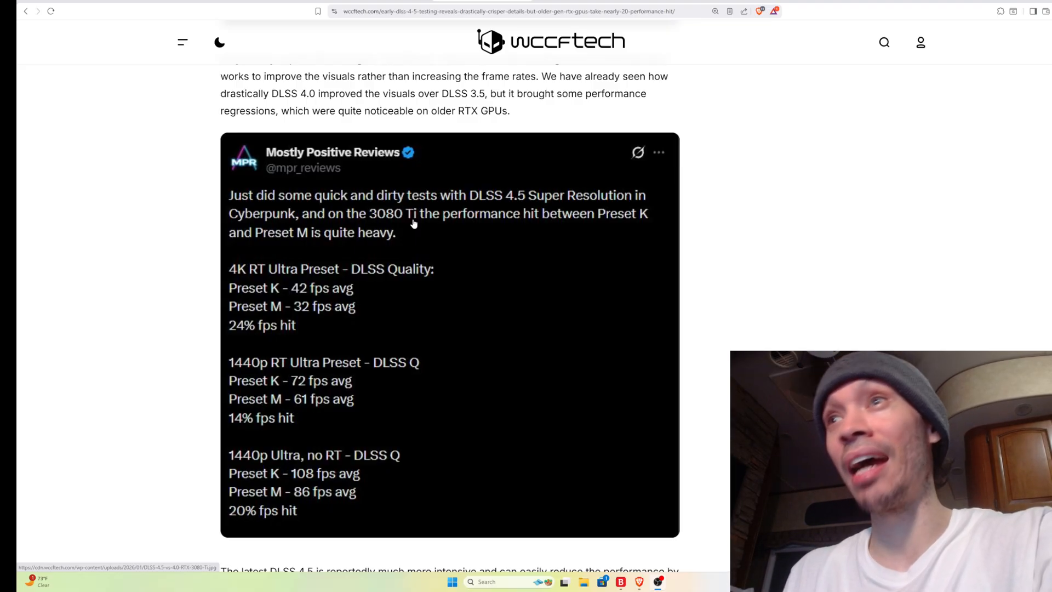
mouse_move(618, 228)
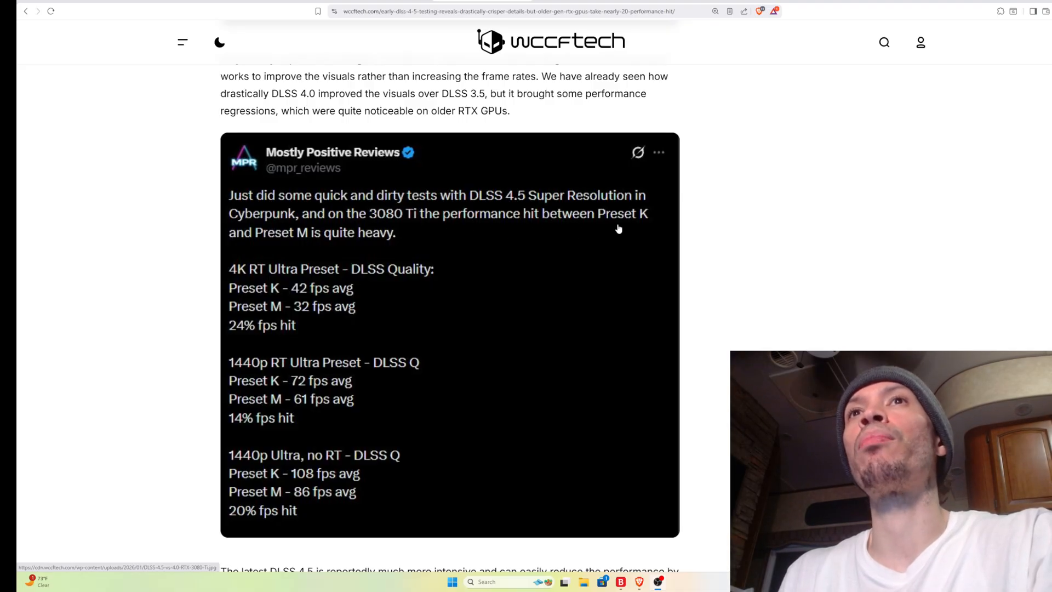
mouse_move(310, 243)
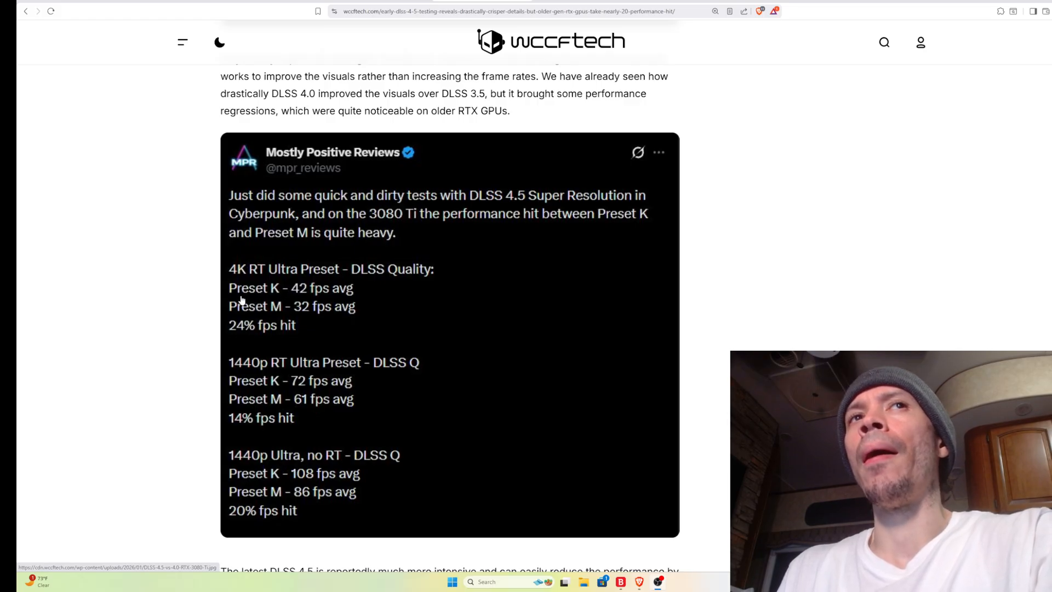
mouse_move(332, 294)
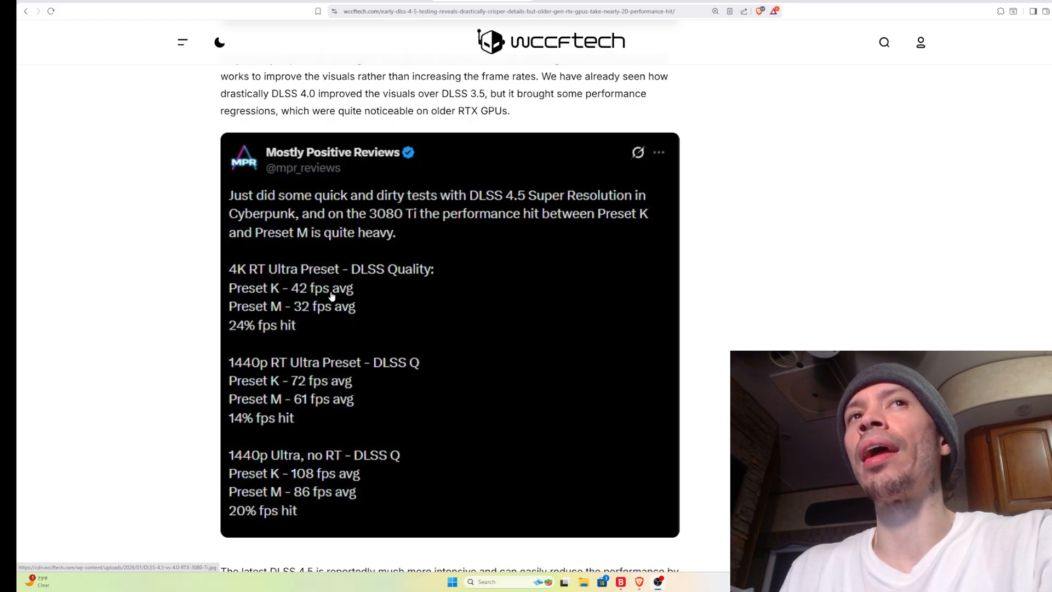
mouse_move(296, 313)
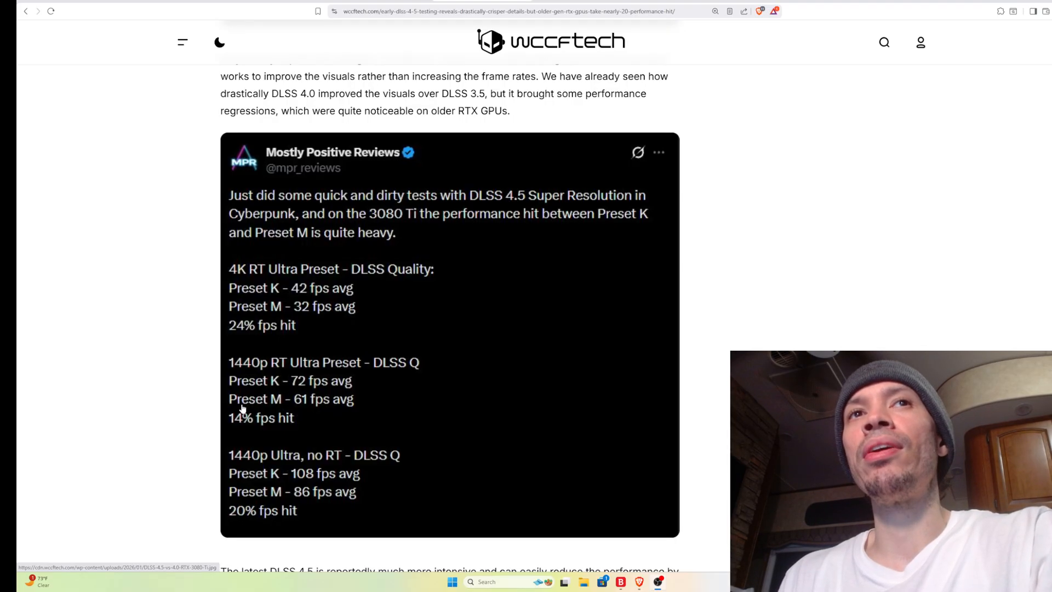
mouse_move(324, 410)
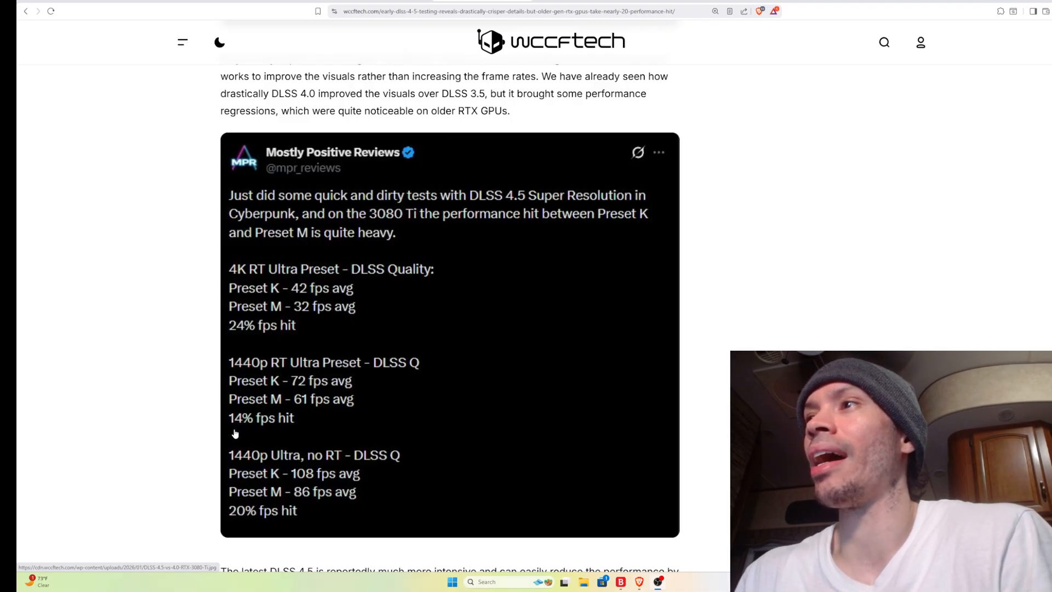
scroll(down, 3)
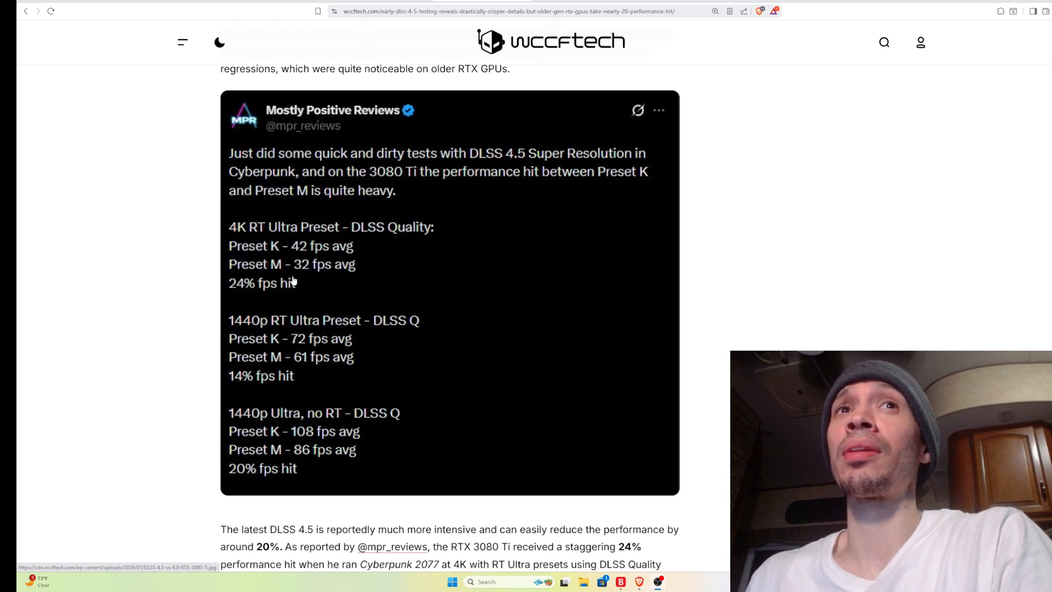
mouse_move(300, 258)
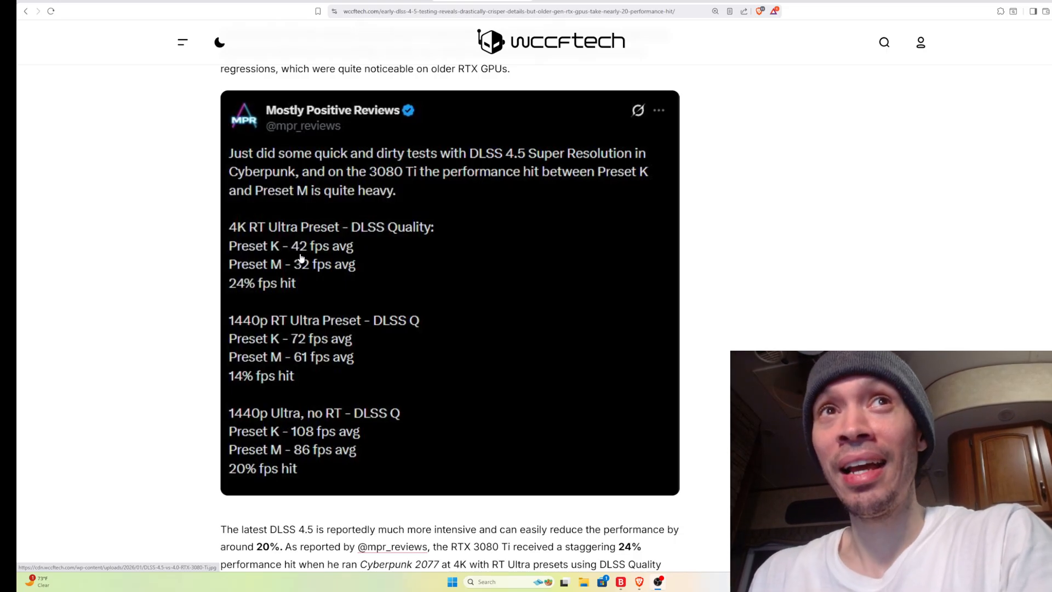
mouse_move(244, 239)
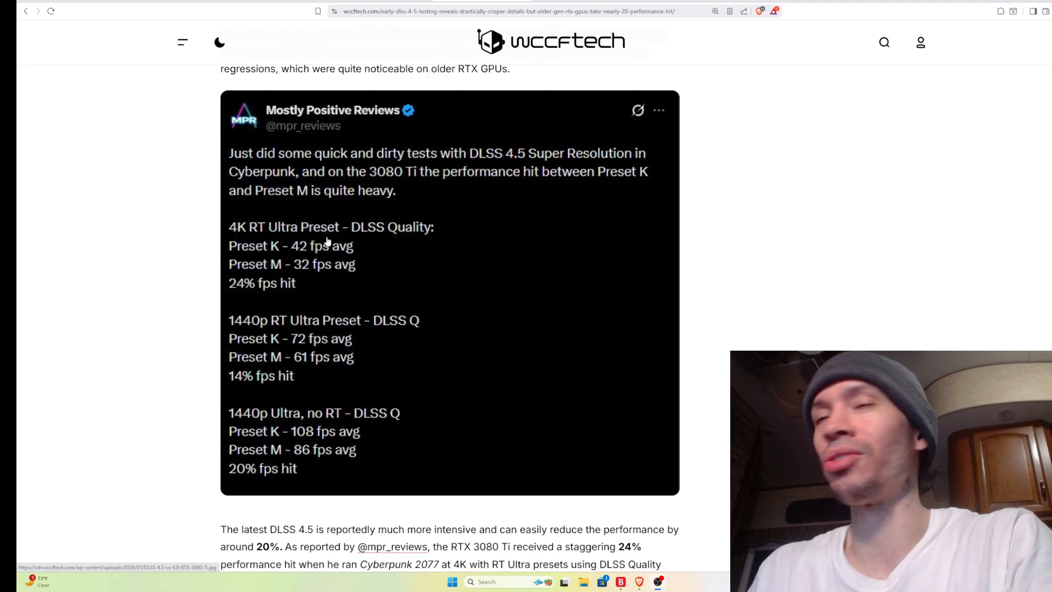
- Scroll until both DLSS 4 versus 4.5 VRAM usage tables for RTX 20/30 and 40/50 are visible
scroll(down, 3)
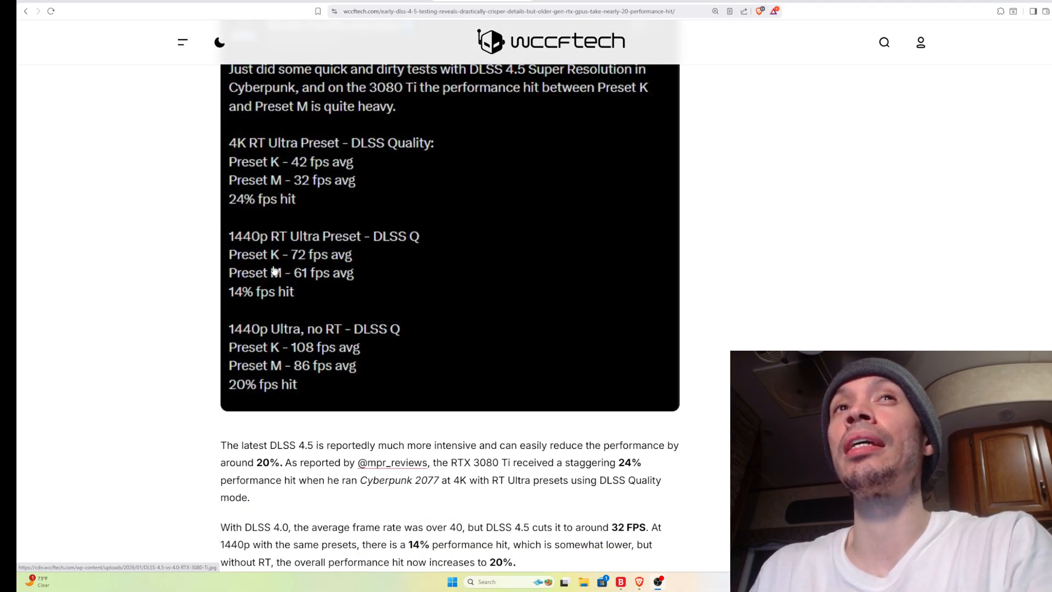
mouse_move(230, 284)
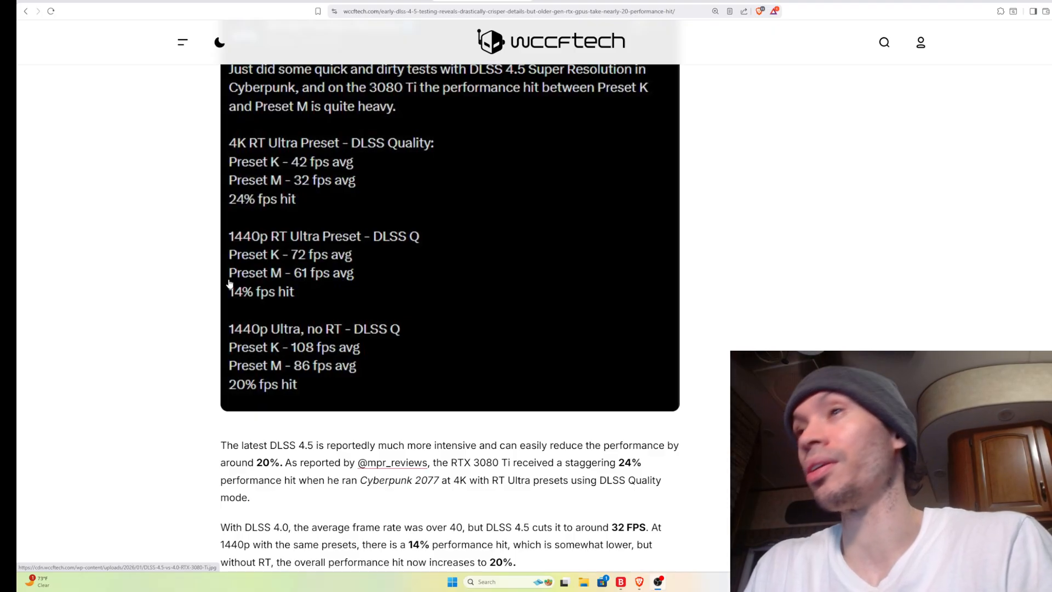
scroll(down, 3)
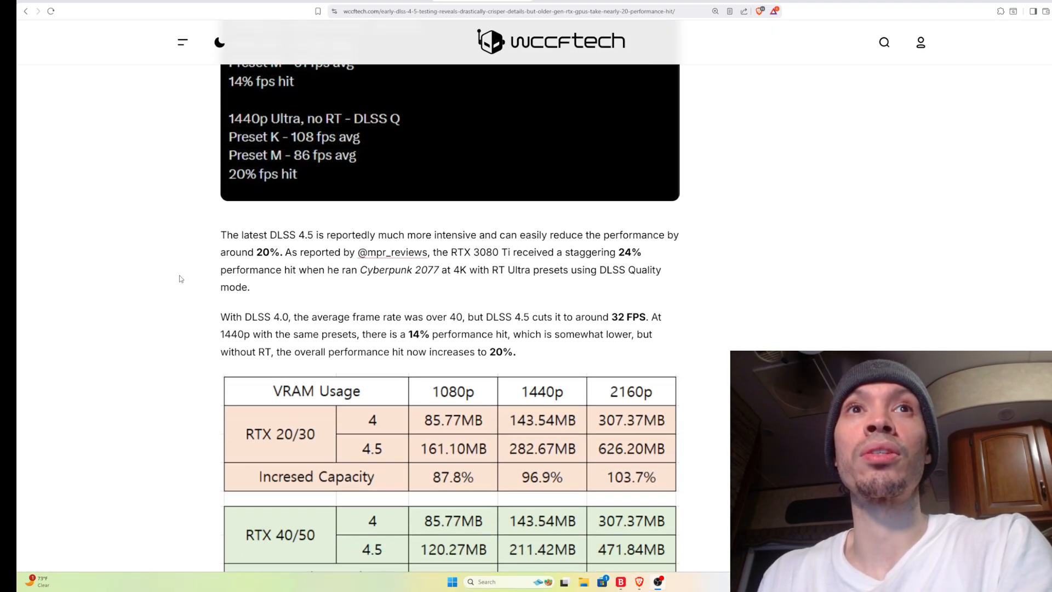
mouse_move(328, 244)
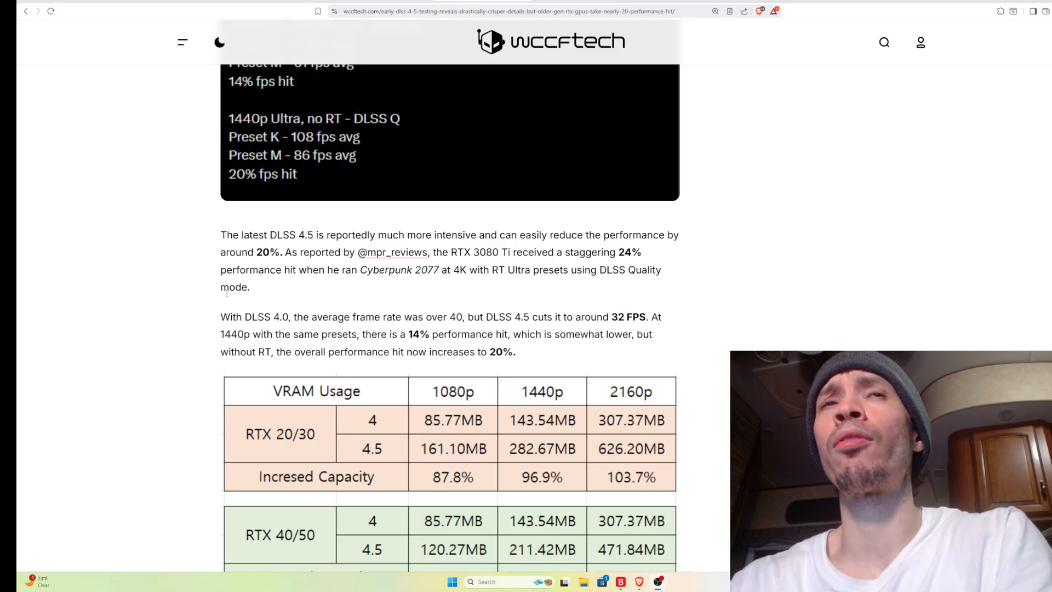
mouse_move(385, 287)
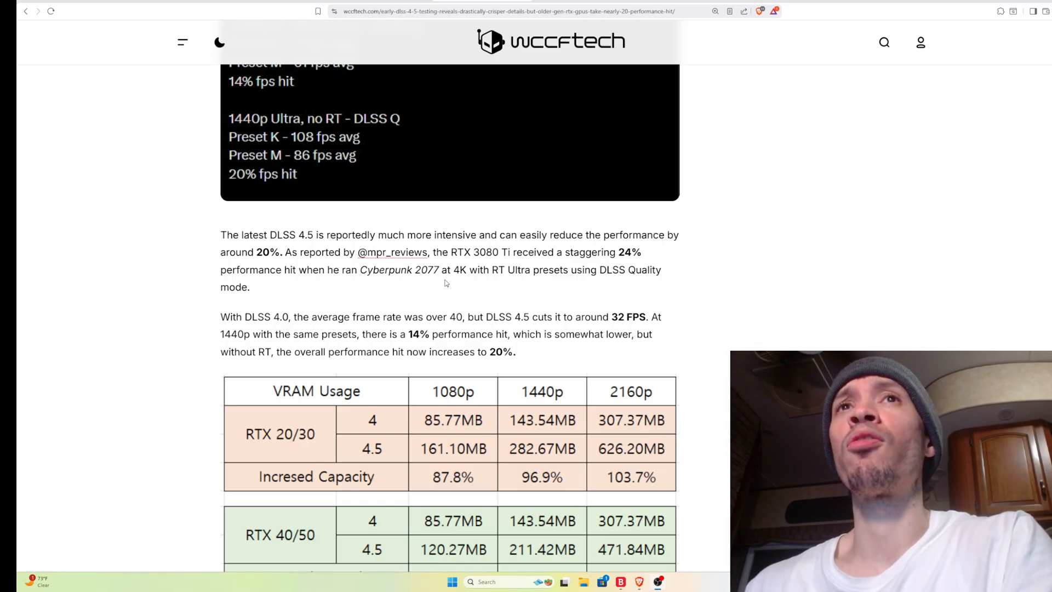
mouse_move(604, 285)
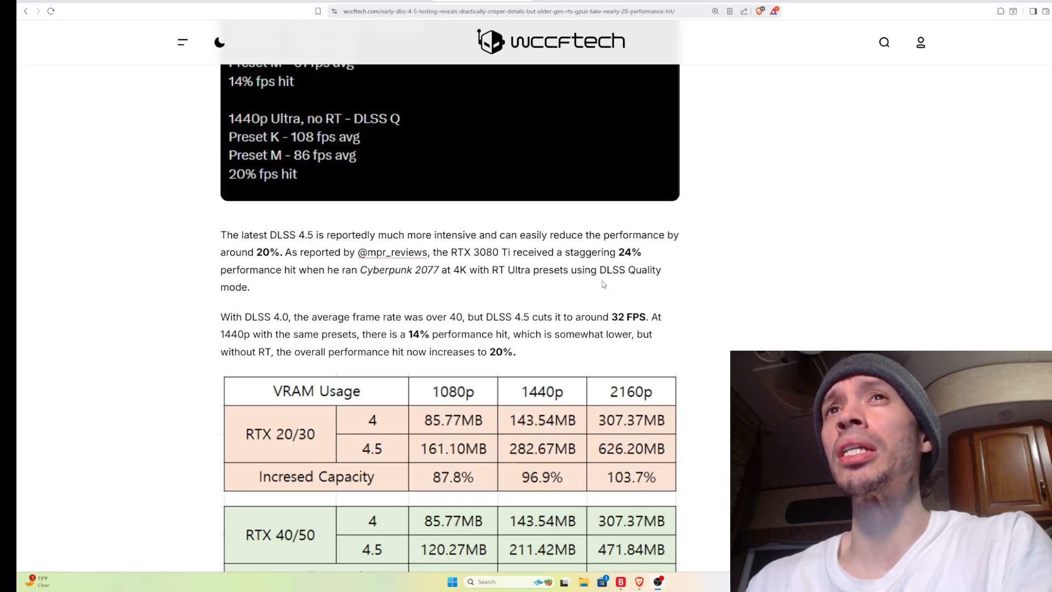
scroll(down, 3)
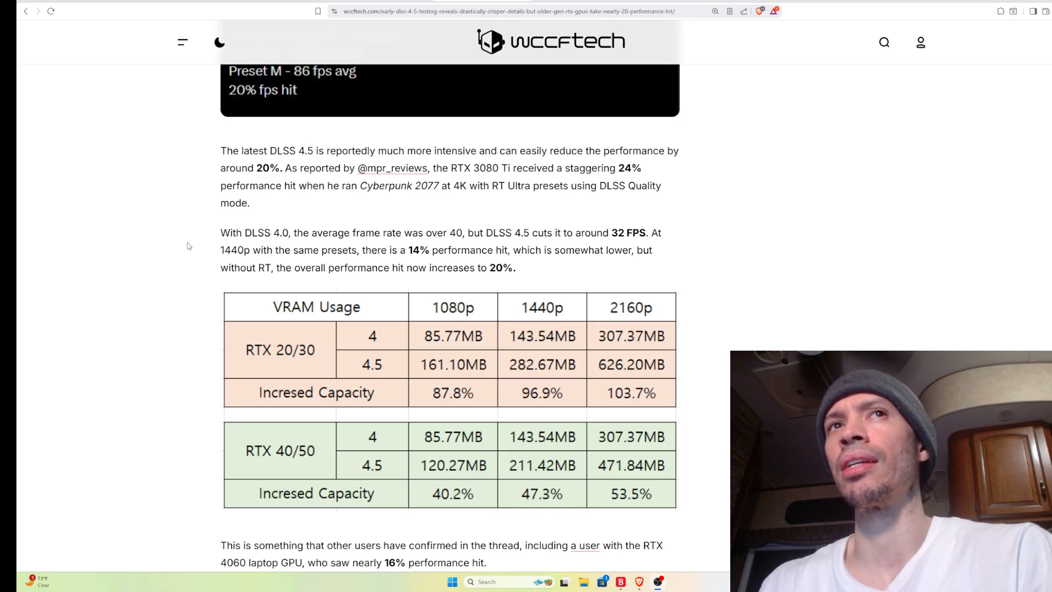
- Scroll to the FP8 paragraph on the RTX 4060 laptop 16% hit and 87–103% VRAM increase
scroll(down, 3)
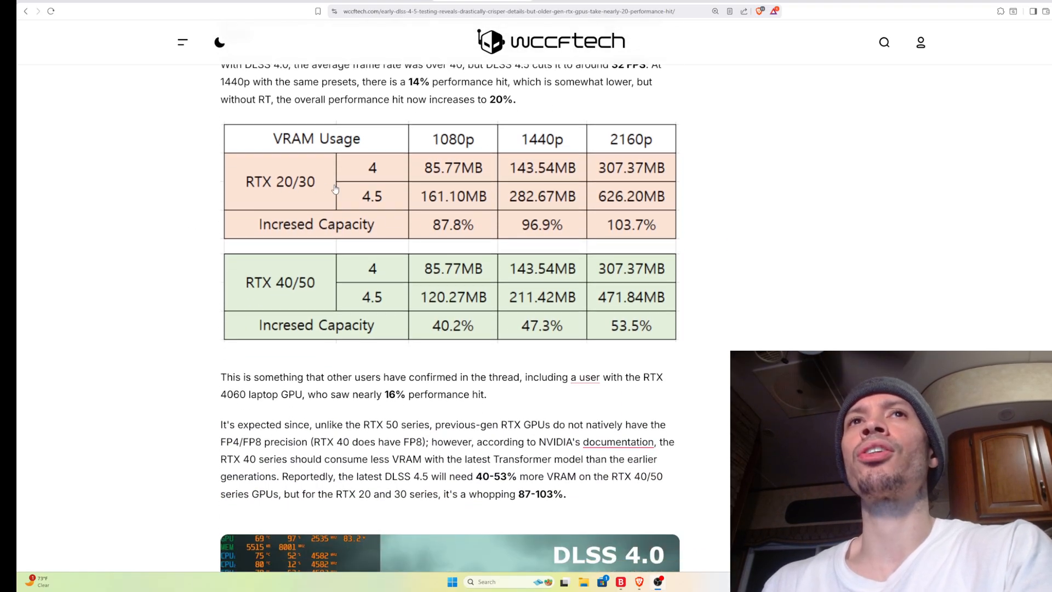
mouse_move(427, 207)
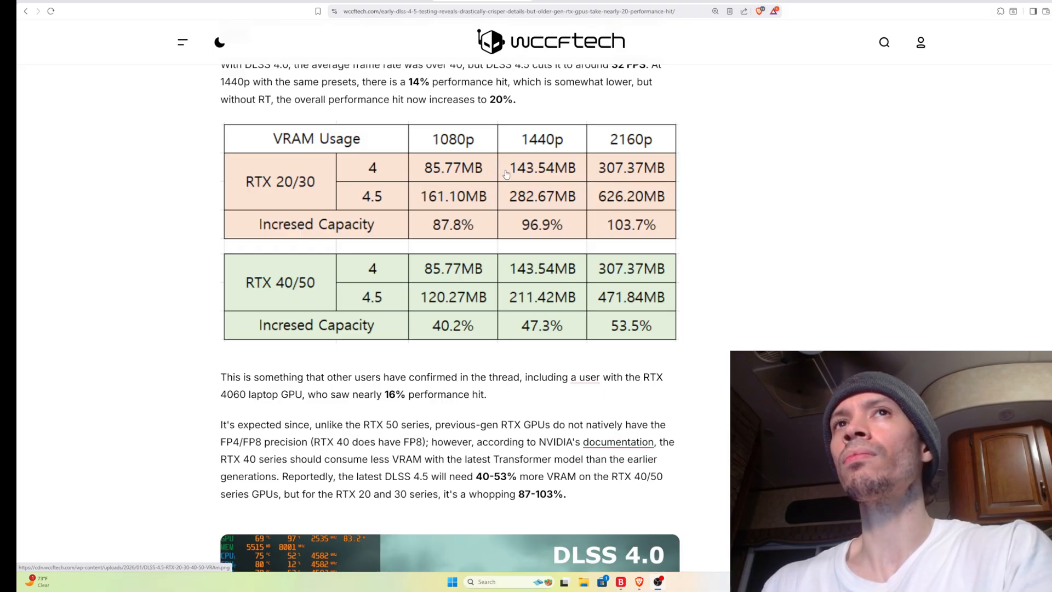
mouse_move(479, 232)
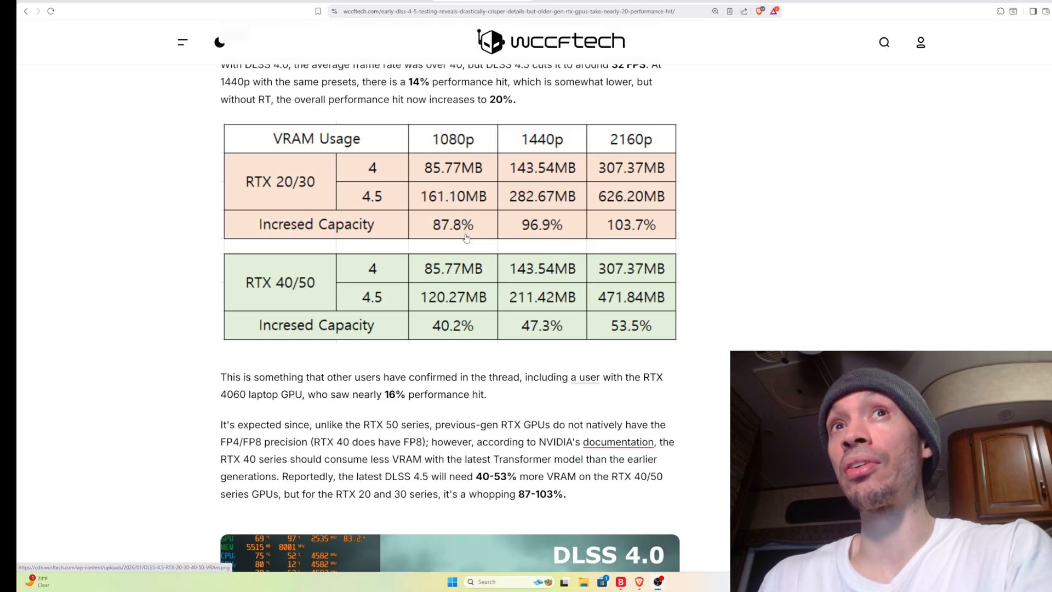
mouse_move(554, 237)
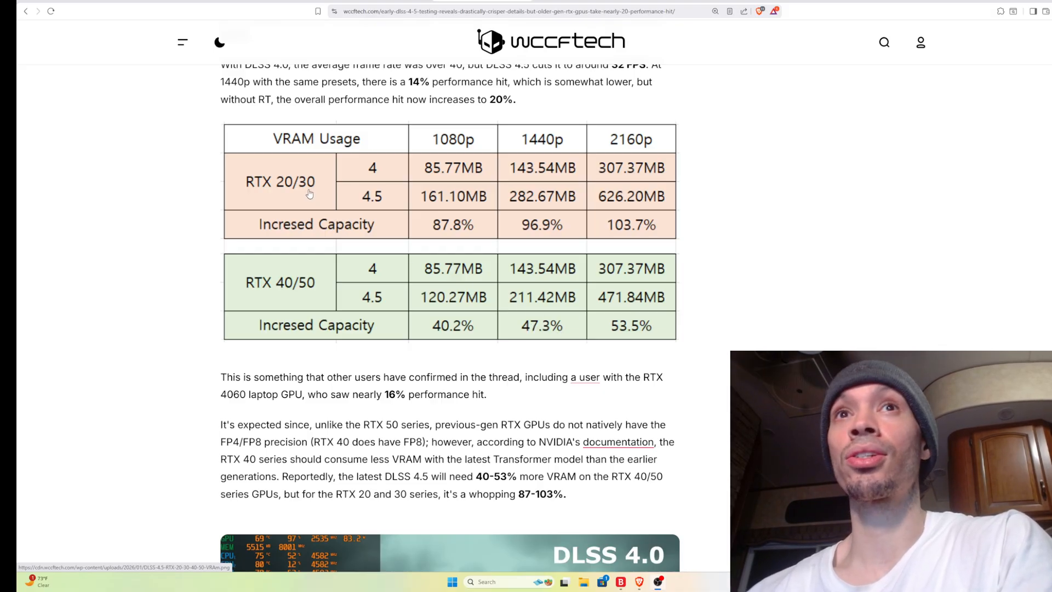
mouse_move(333, 329)
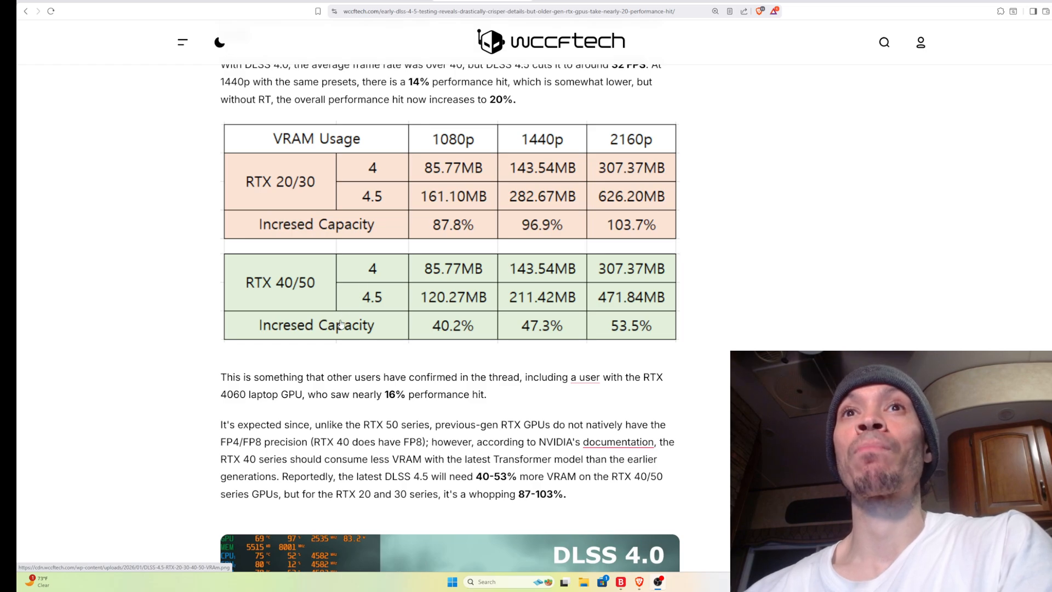
mouse_move(430, 330)
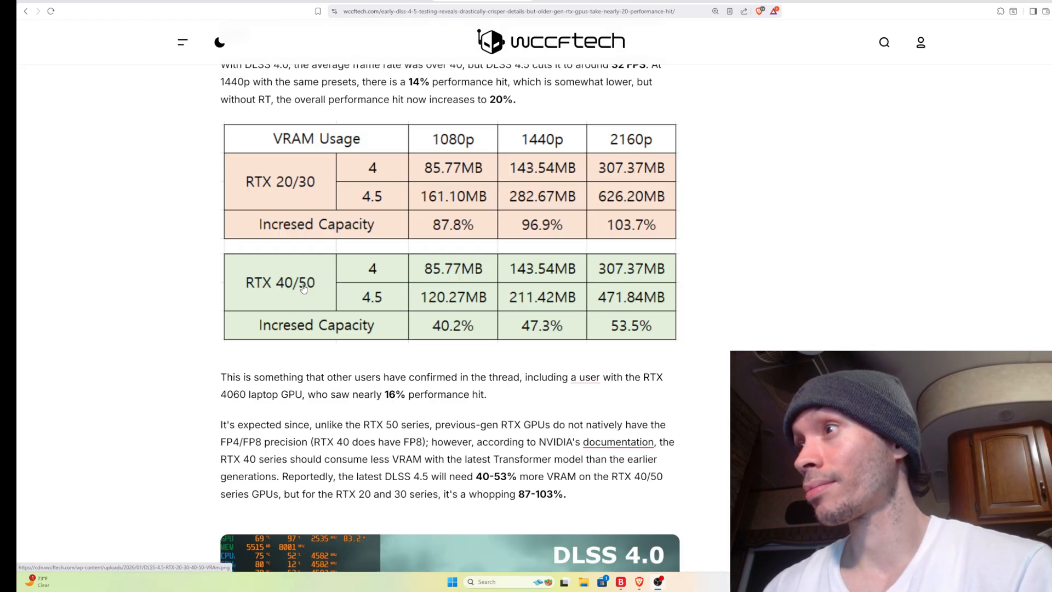
- Flip the gallery between DLSS 4.0 and 4.5 screenshots several times, ending on DLSS 4.5
scroll(down, 3)
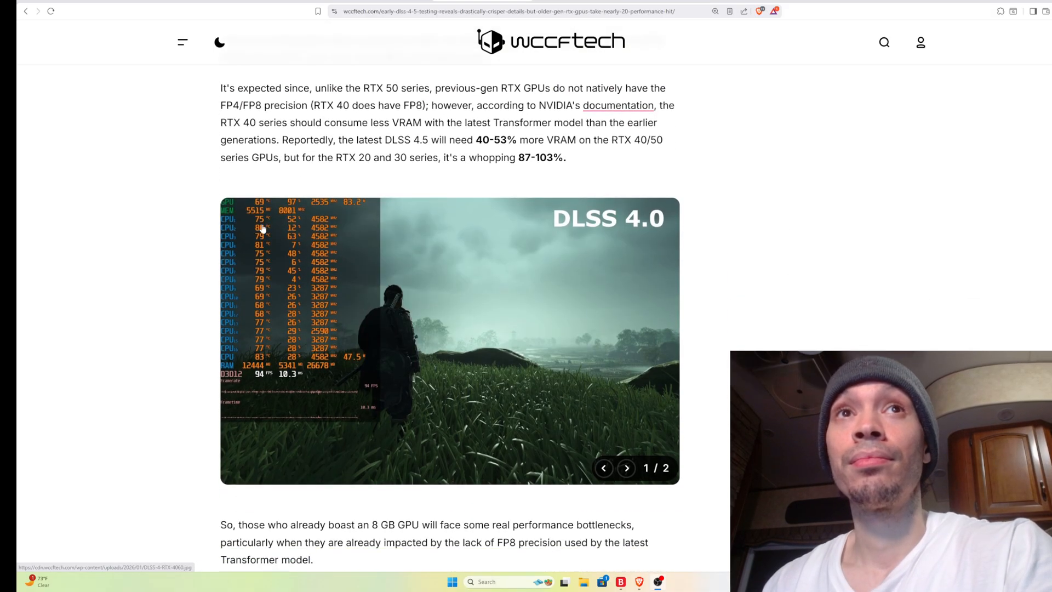
mouse_move(605, 472)
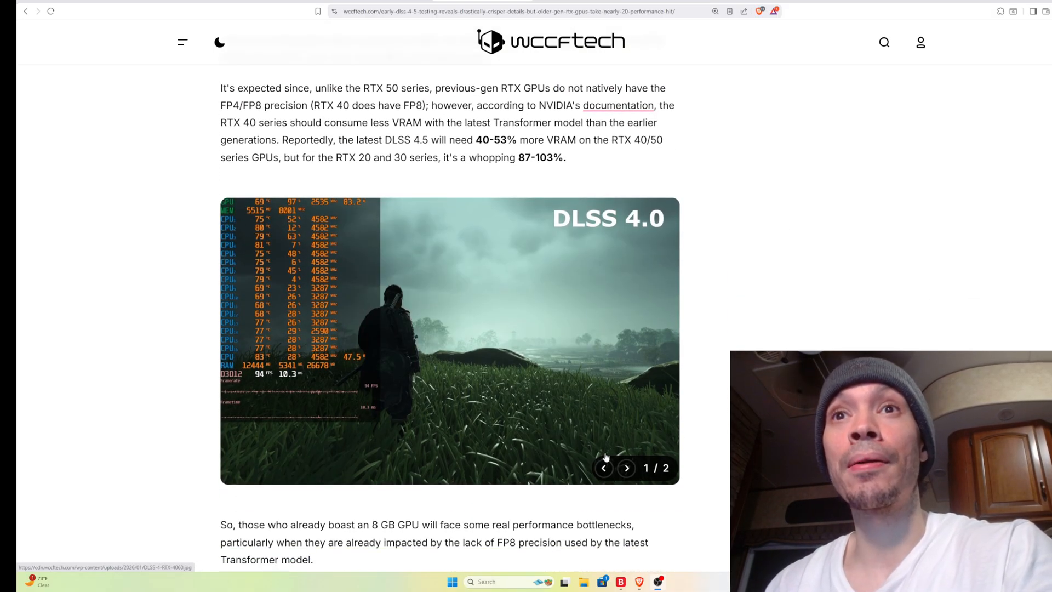
click(625, 468)
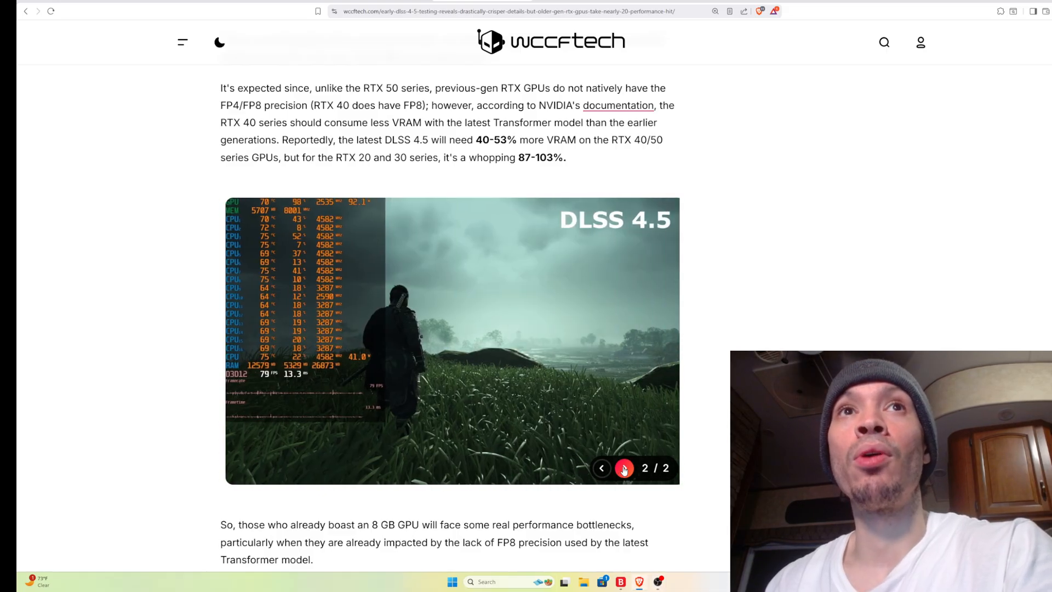
click(602, 468)
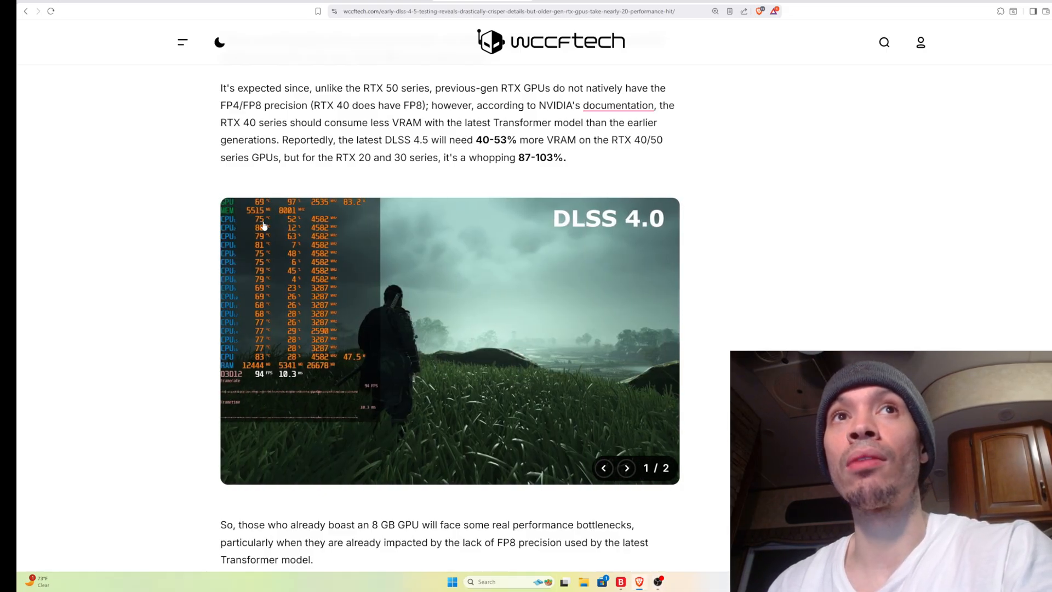
mouse_move(300, 265)
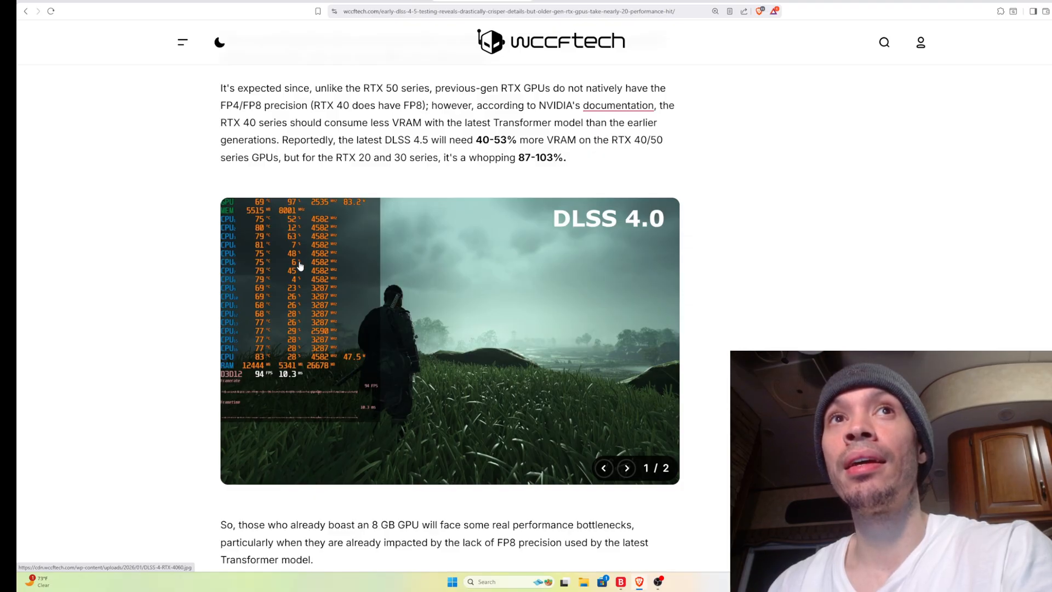
mouse_move(321, 222)
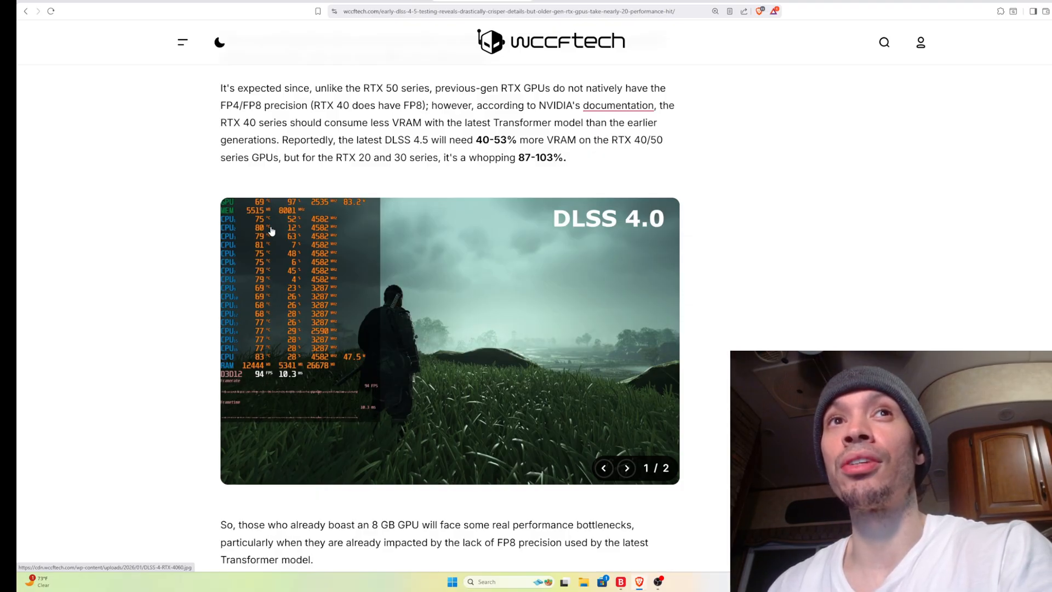
click(625, 467)
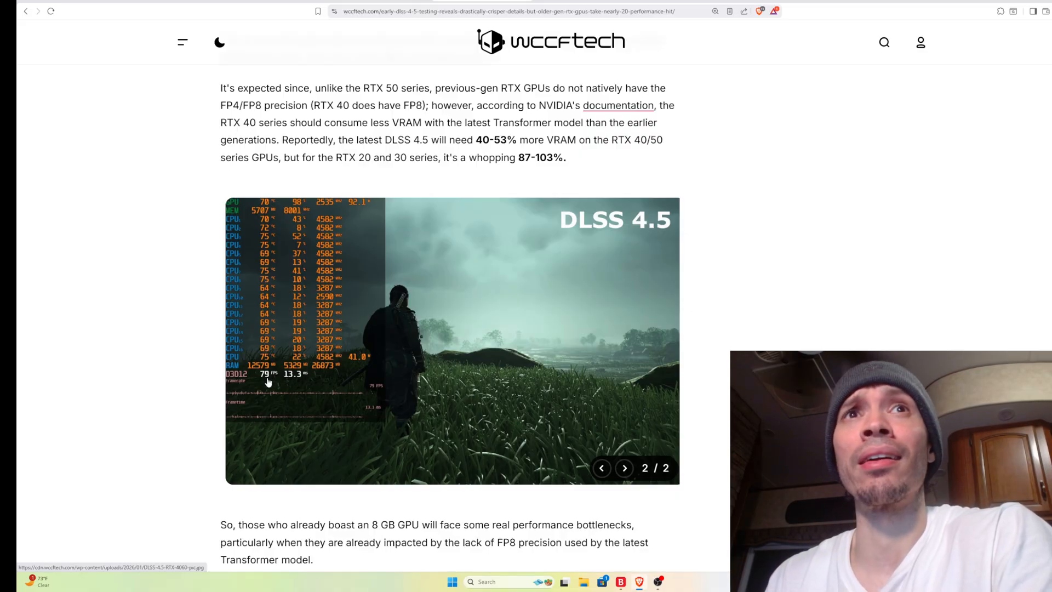
click(602, 468)
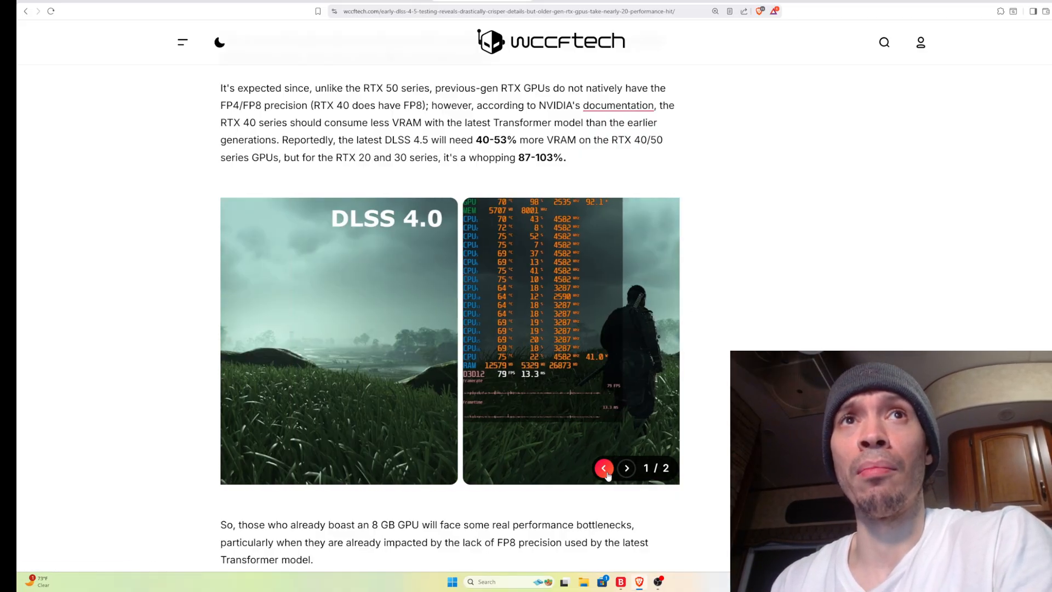
click(625, 468)
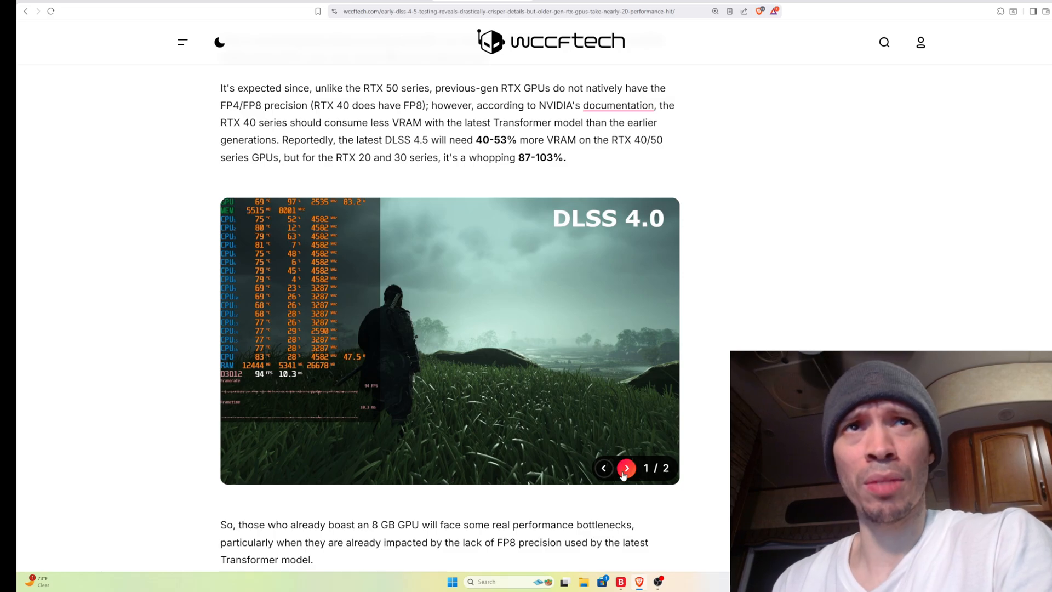
click(625, 468)
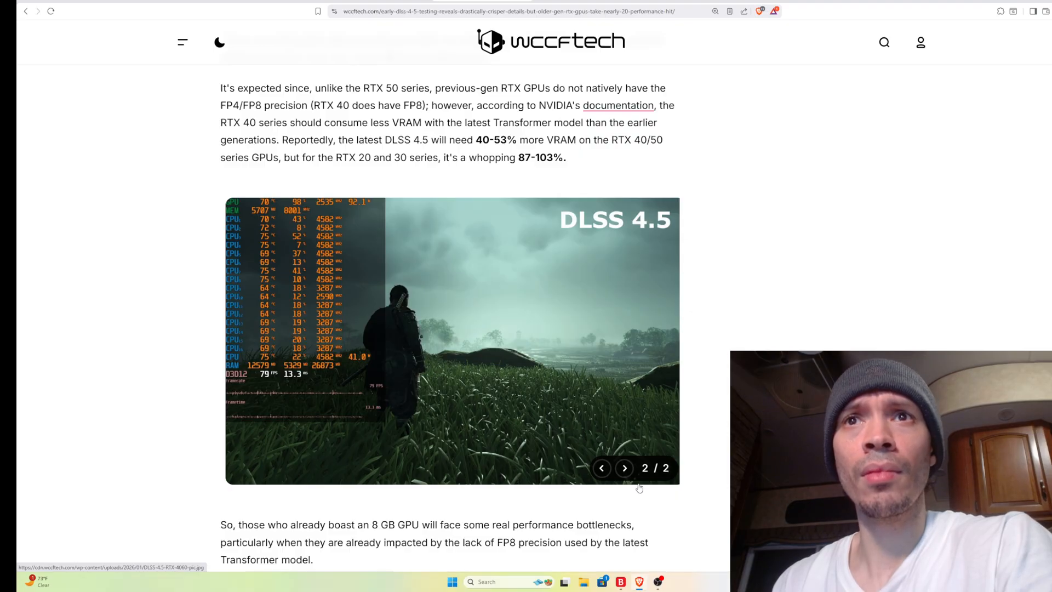
click(602, 467)
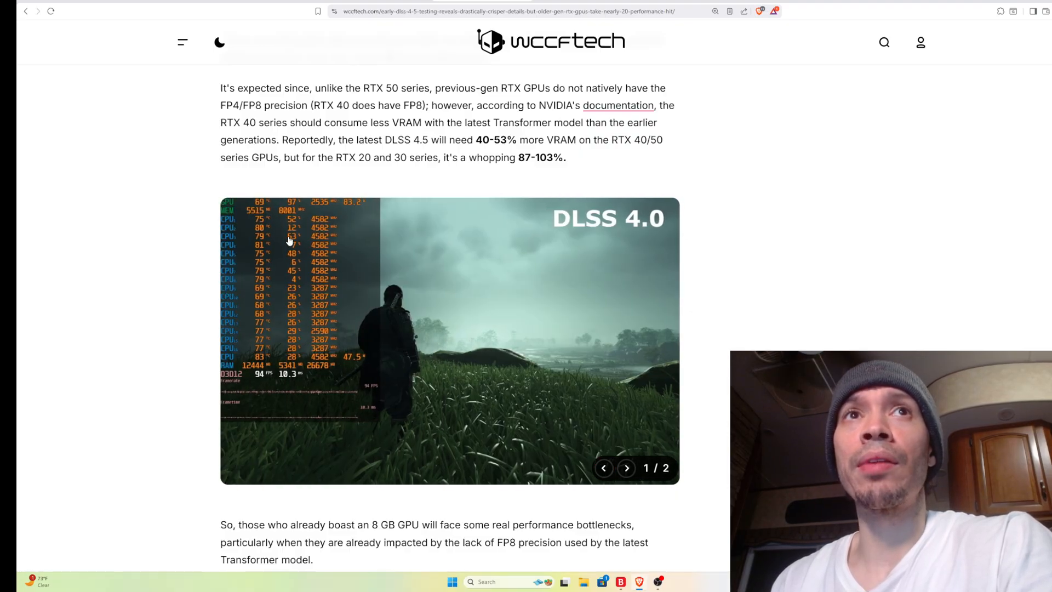
mouse_move(256, 218)
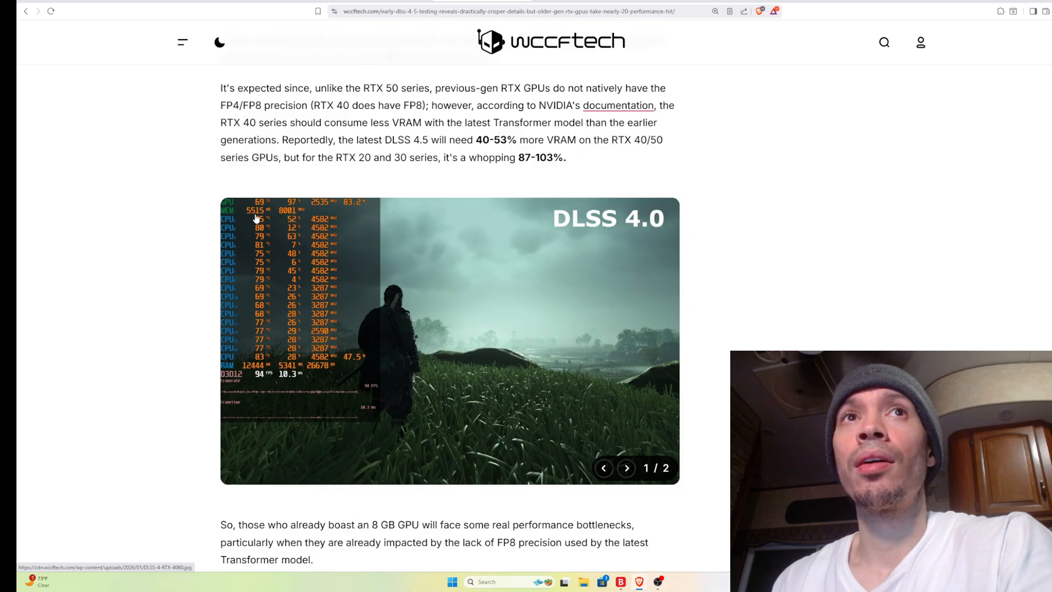
mouse_move(617, 502)
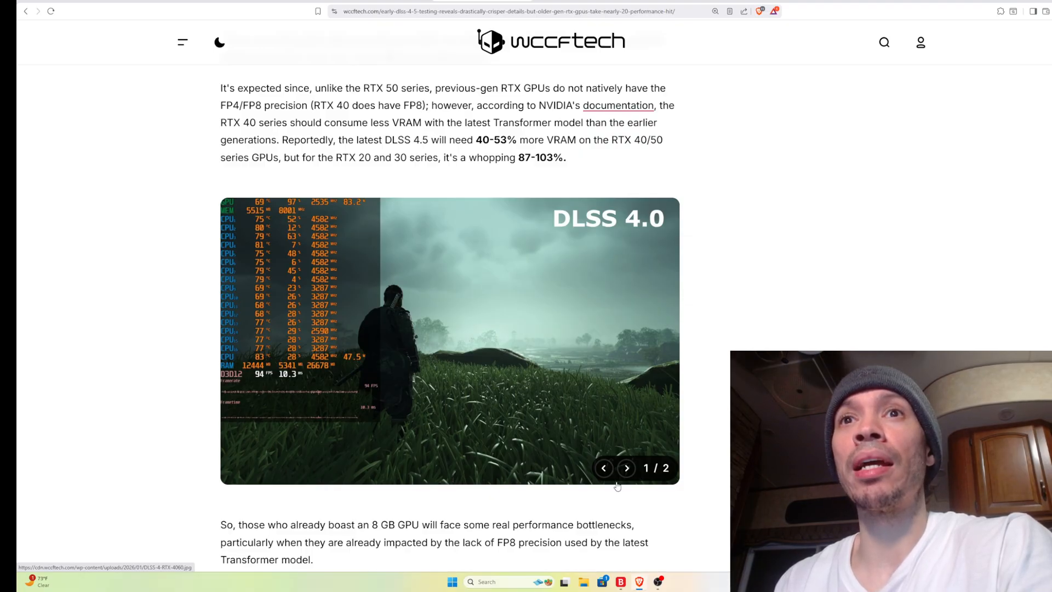
click(626, 467)
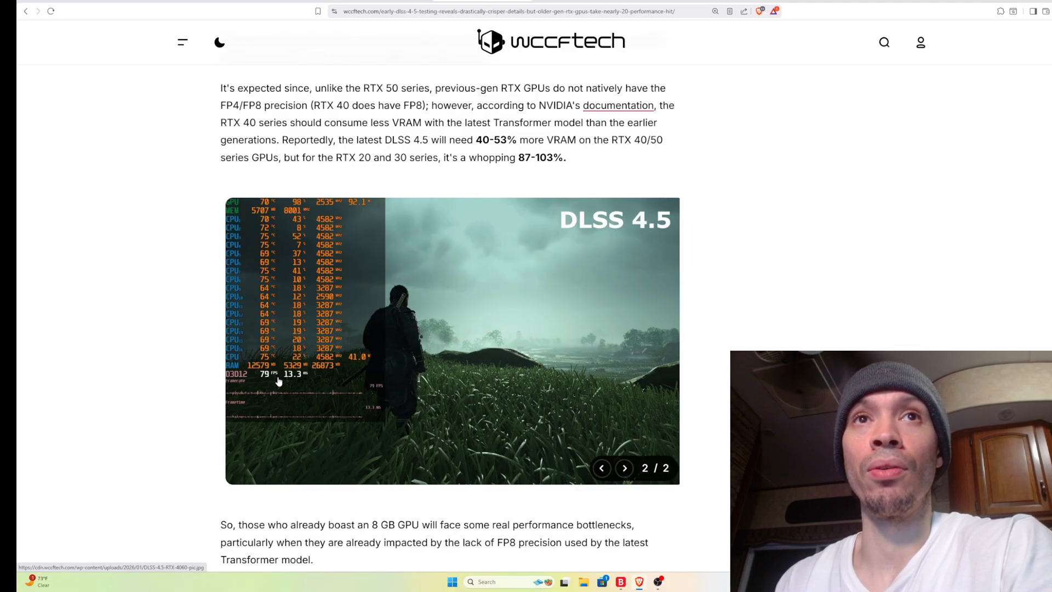
mouse_move(238, 381)
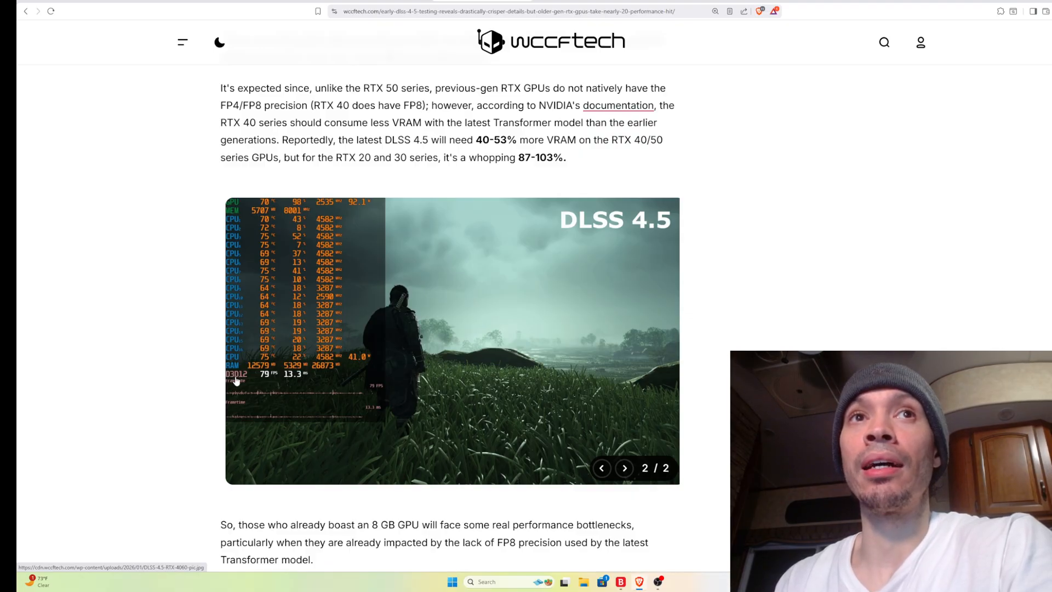
mouse_move(284, 387)
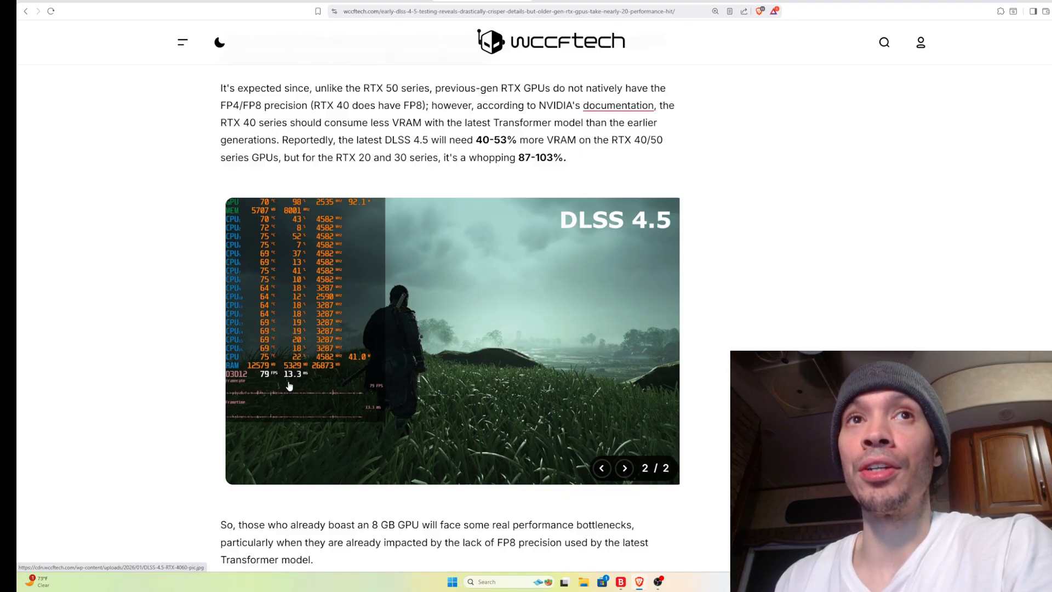
click(602, 468)
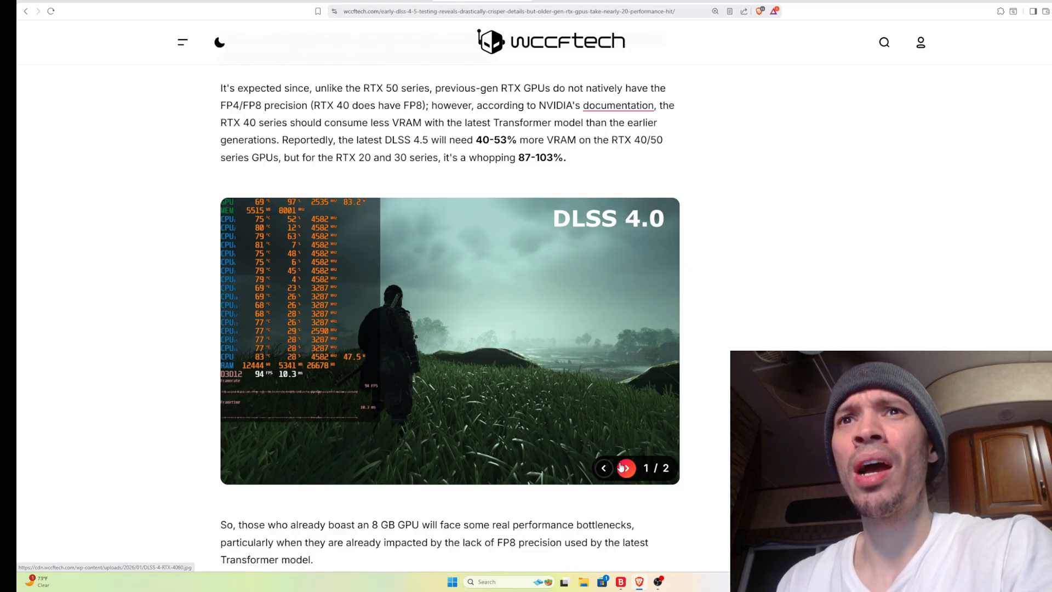
click(624, 468)
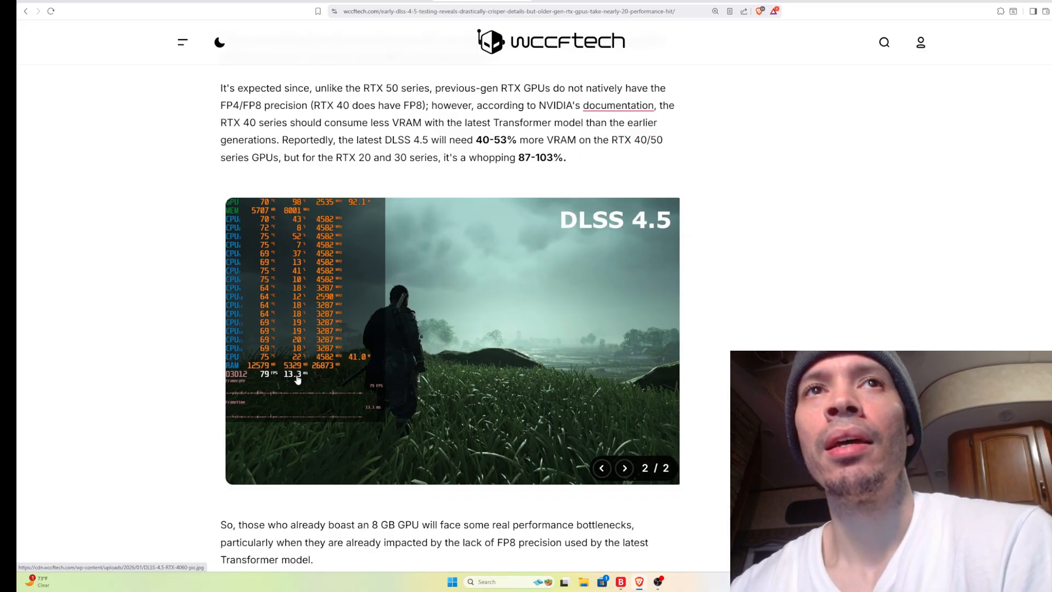
scroll(down, 3)
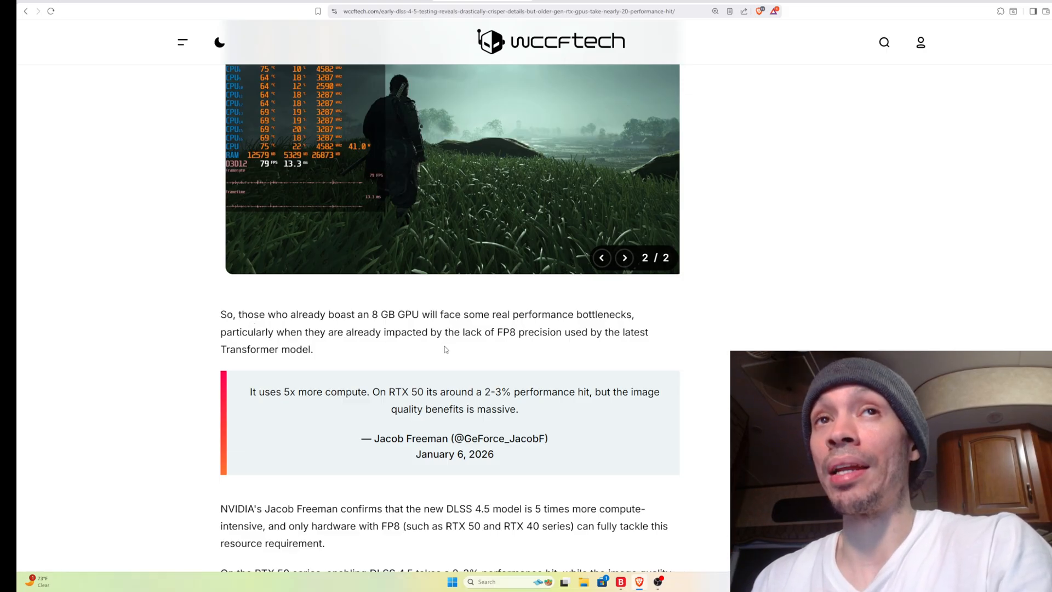
mouse_move(537, 348)
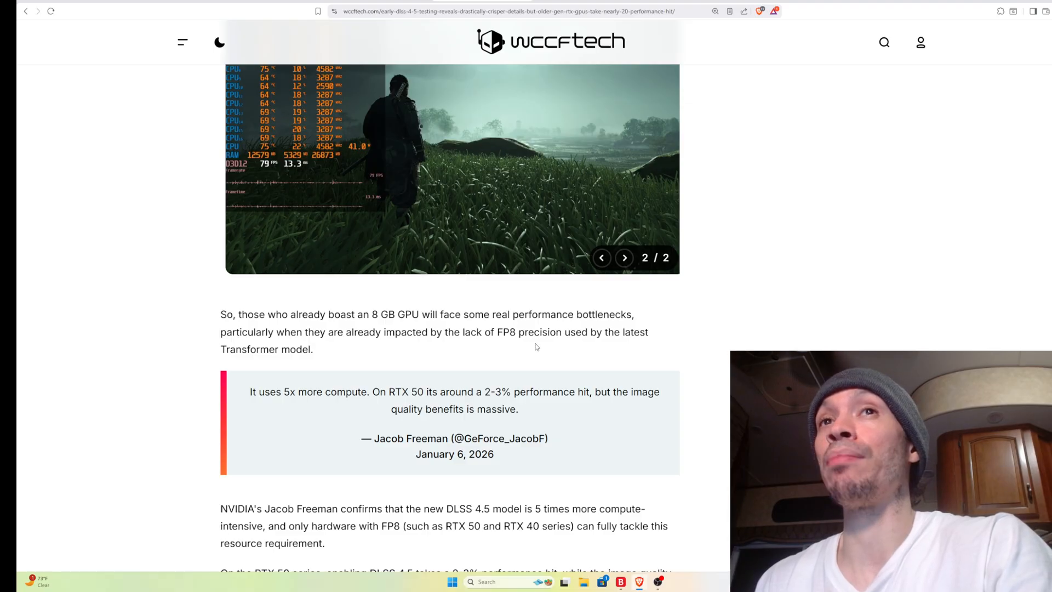
mouse_move(194, 367)
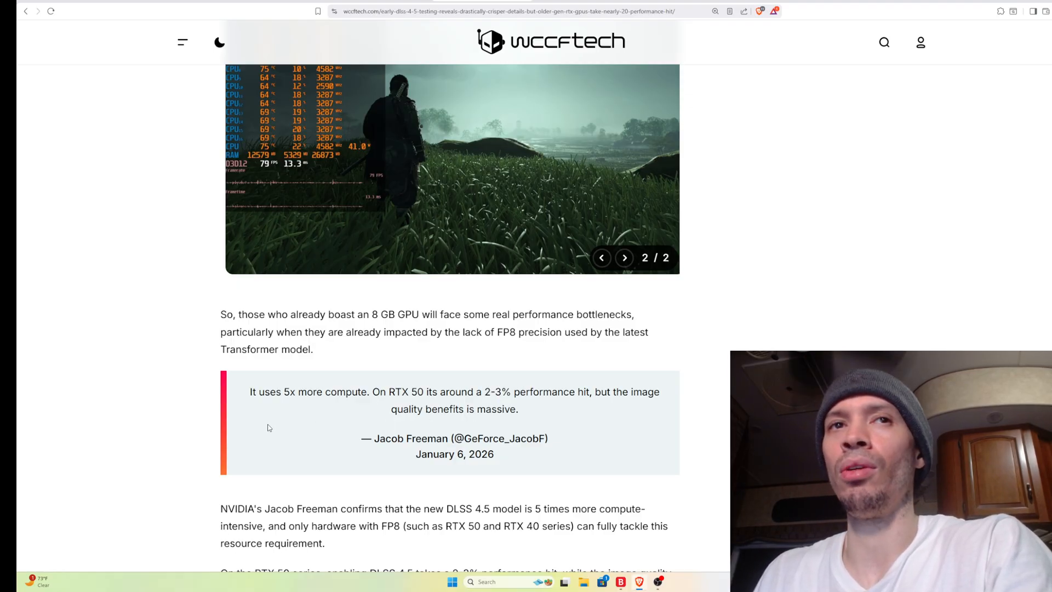
- Scroll past the 5x compute quote to the RTX 50 series 2-3% hit paragraph
scroll(down, 3)
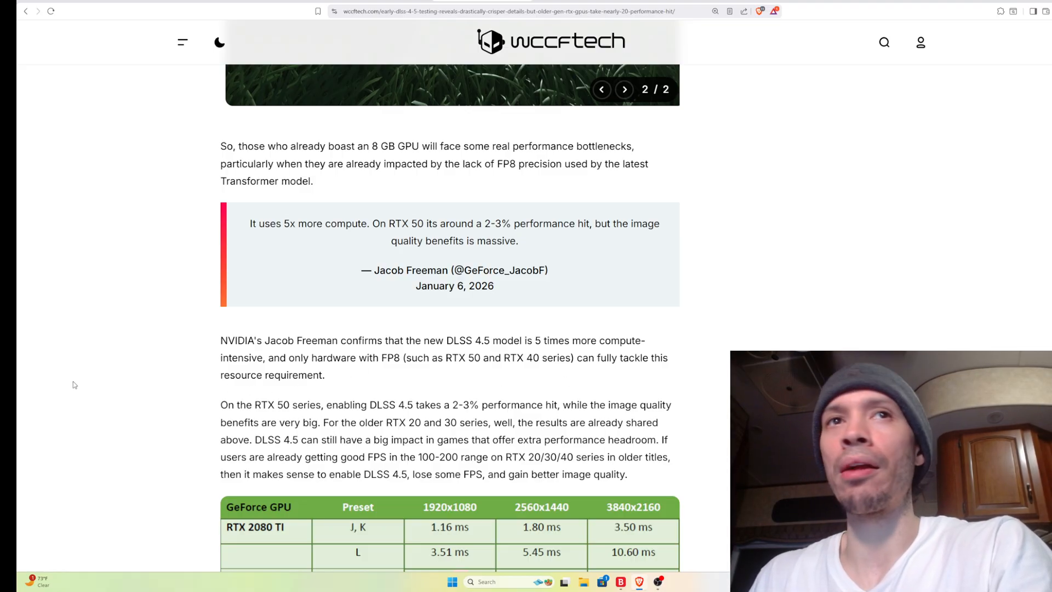
scroll(down, 3)
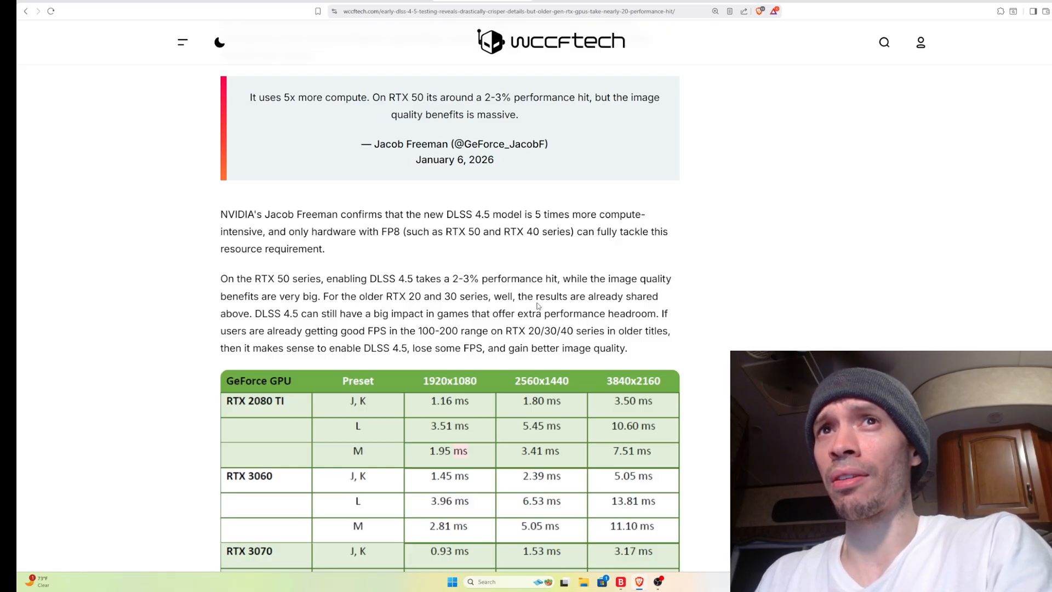
mouse_move(294, 326)
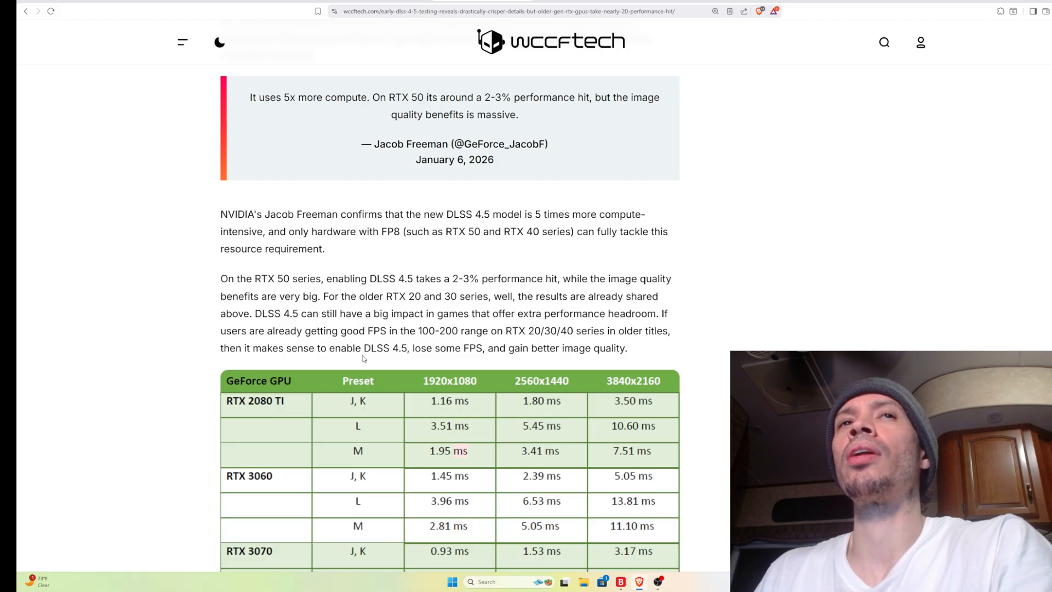
mouse_move(495, 364)
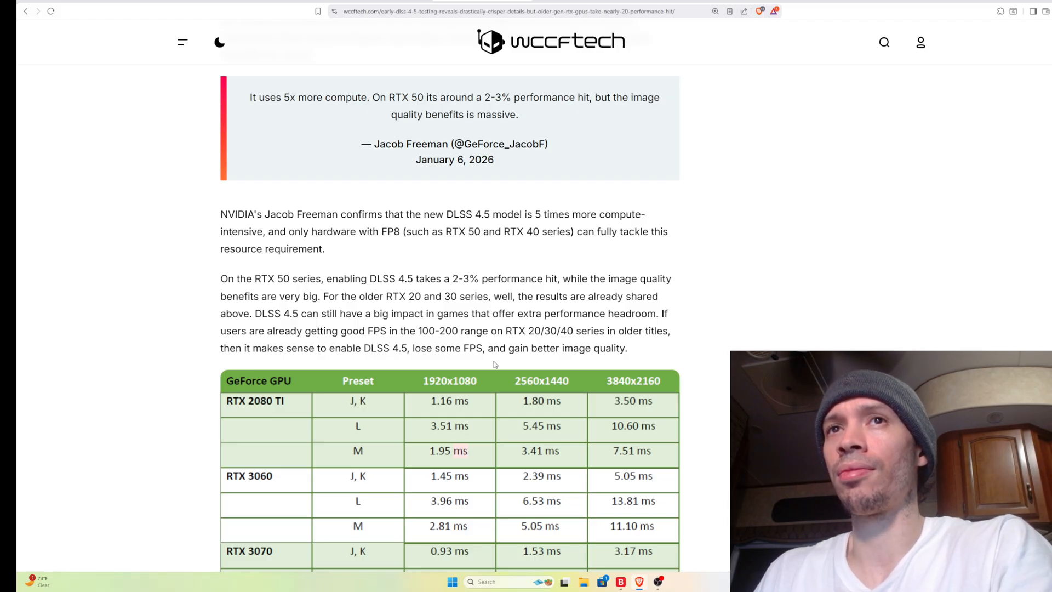
- Scroll the preset millisecond cost table down to the RTX 3080 Ti, 4070 Ti and 4080 rows
scroll(down, 3)
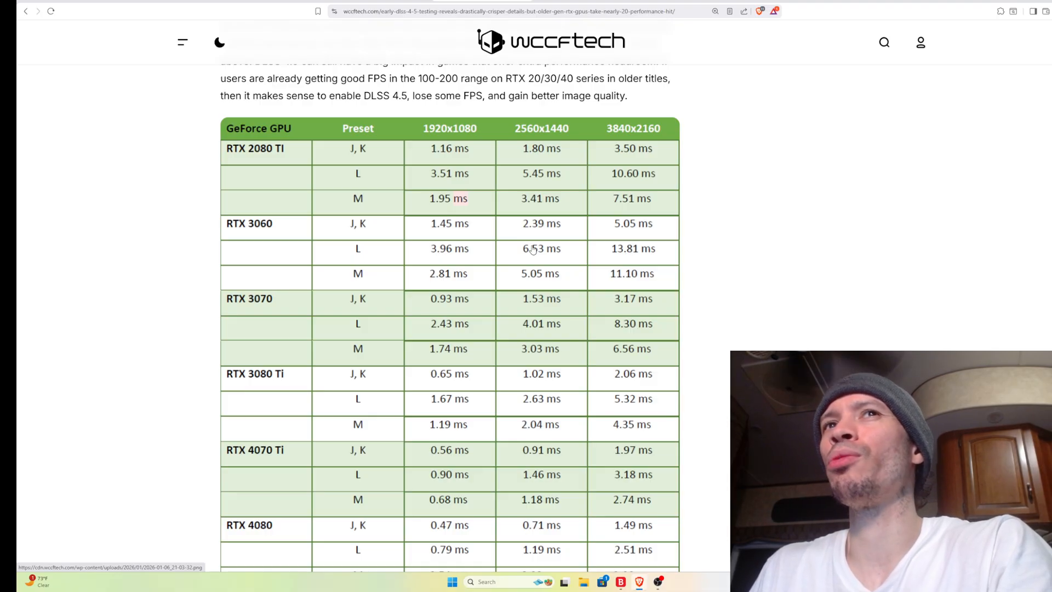
- Scroll past the RTX 5090 rows to the higher-VRAM paragraph and Hassan Mujtaba quote
scroll(down, 3)
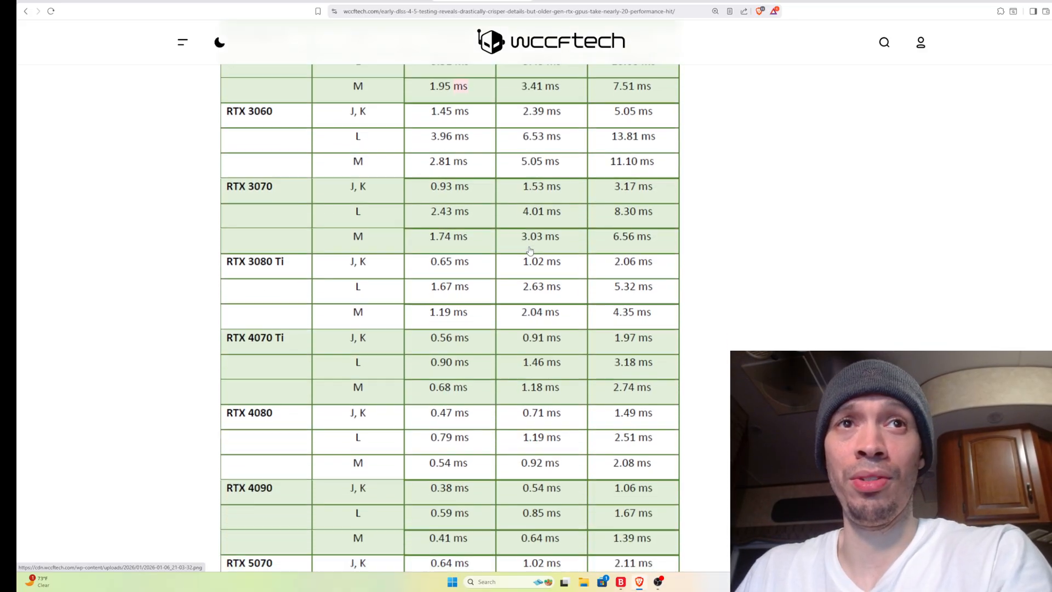
scroll(down, 3)
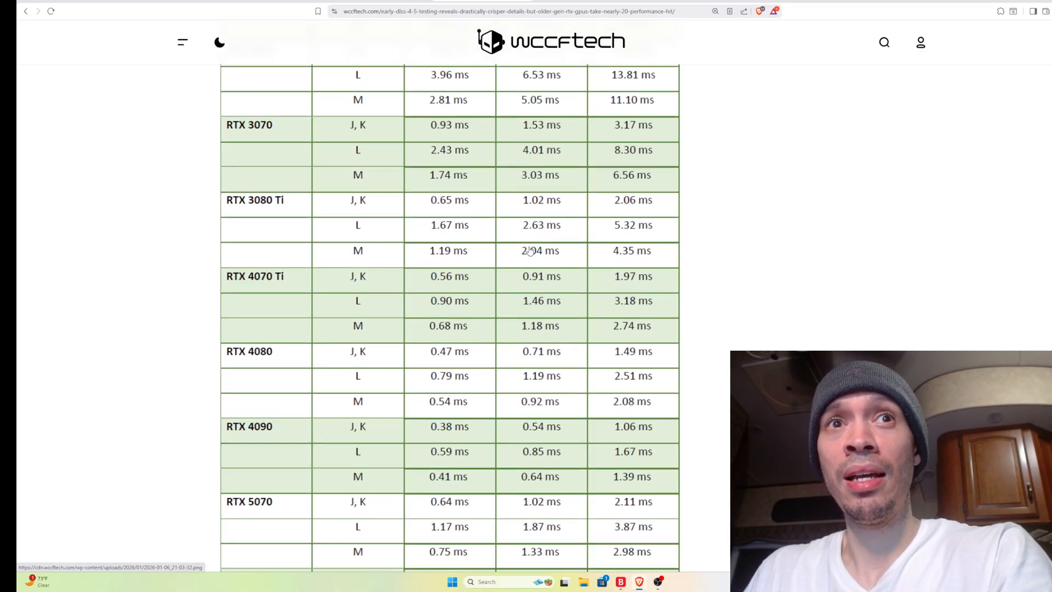
scroll(down, 3)
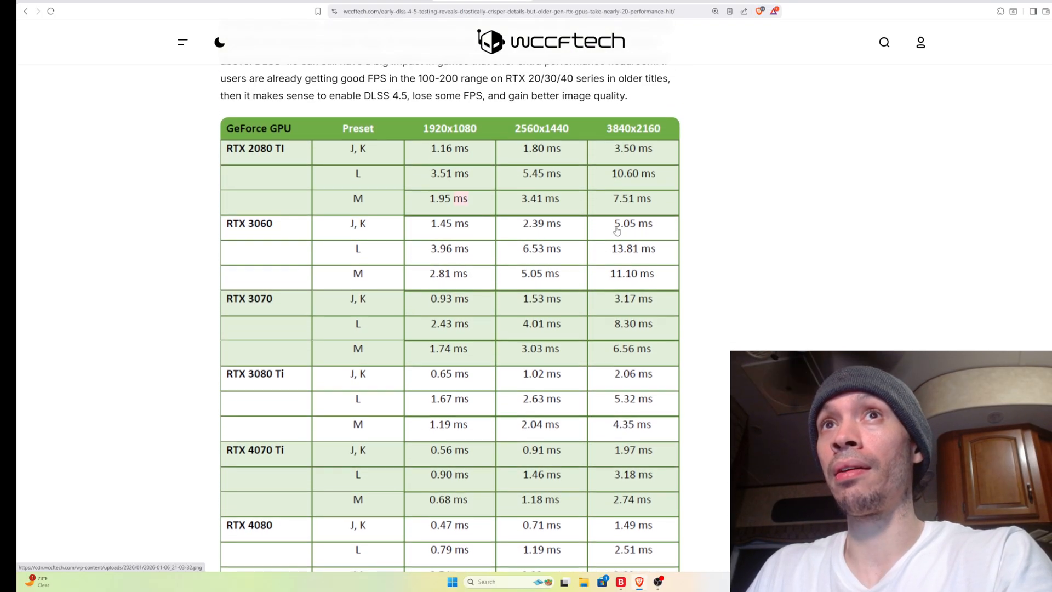
mouse_move(594, 233)
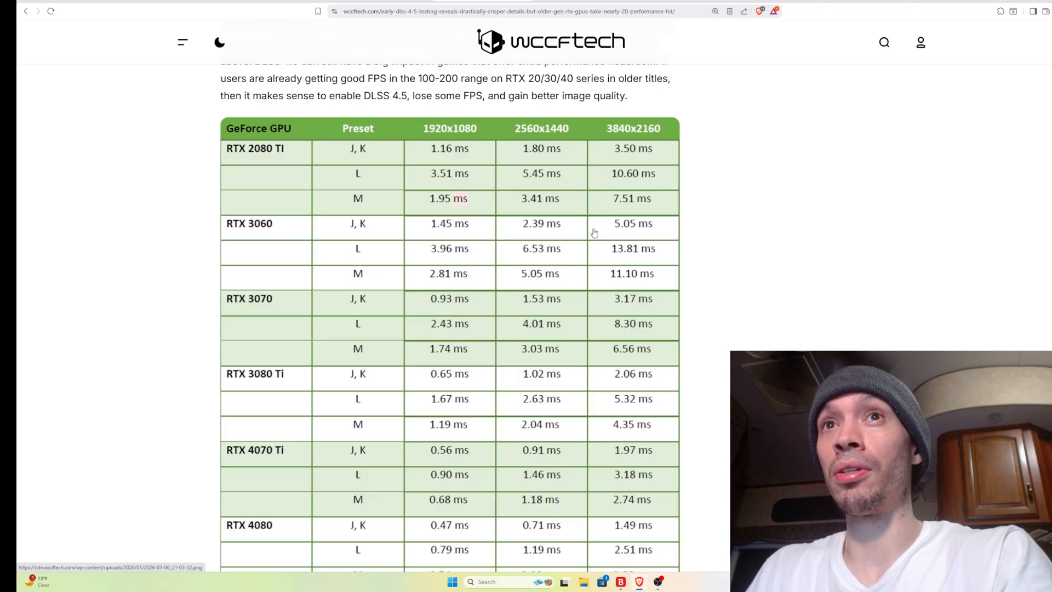
scroll(down, 3)
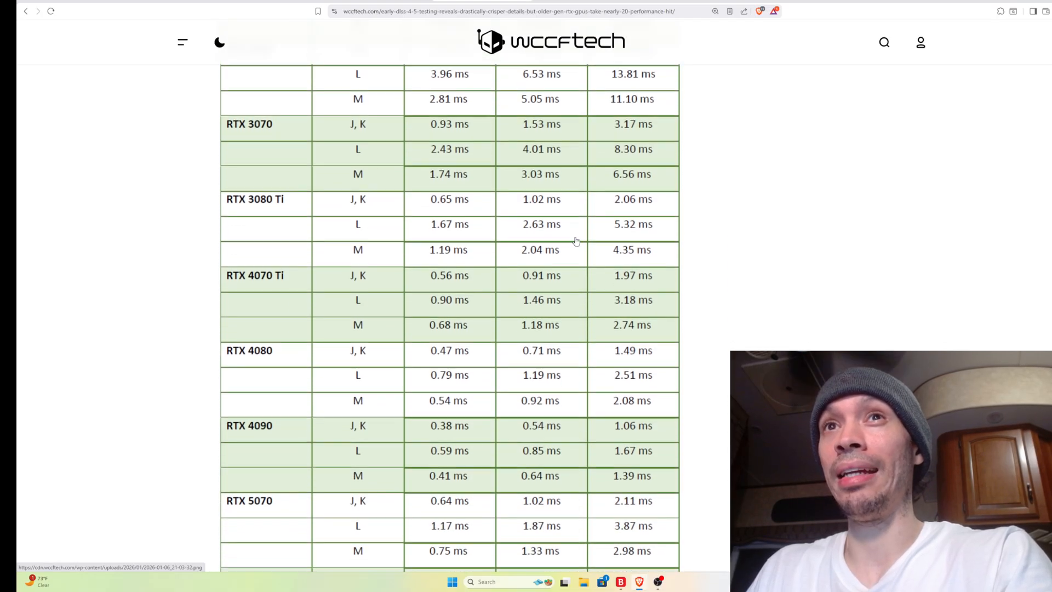
scroll(down, 3)
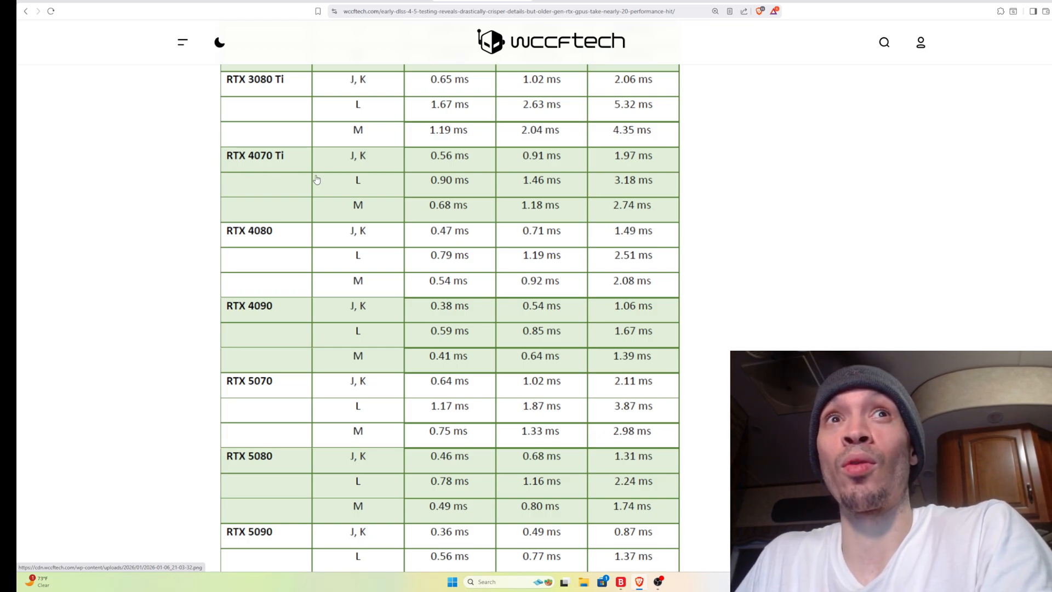
scroll(down, 3)
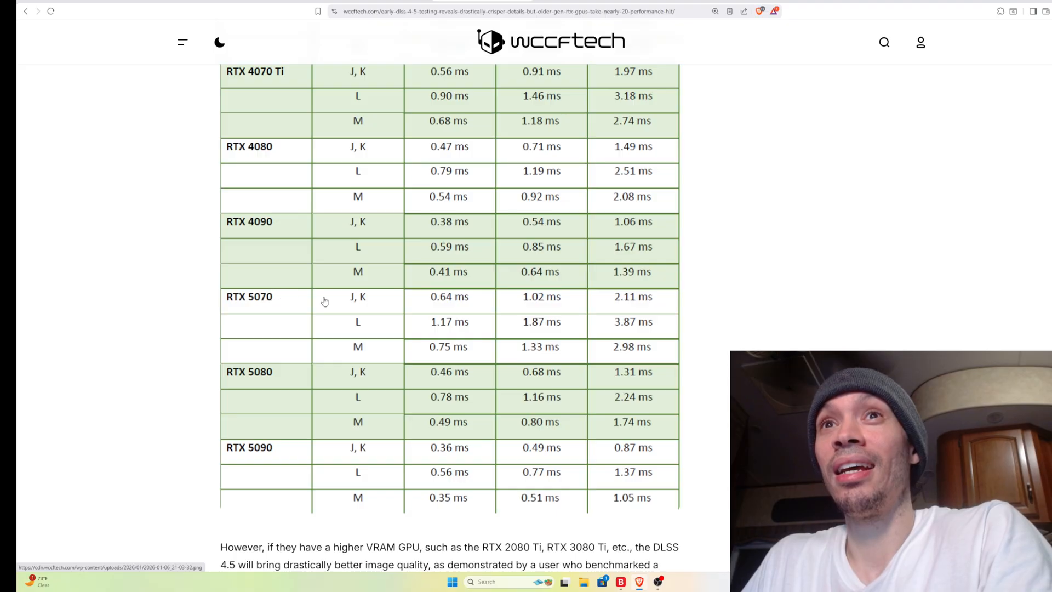
scroll(down, 3)
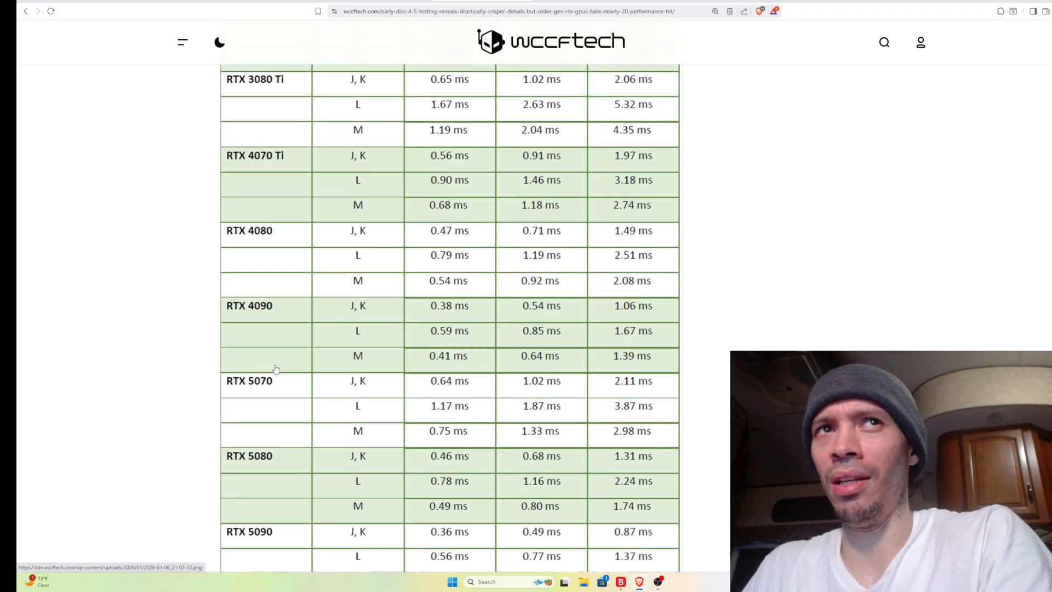
scroll(down, 3)
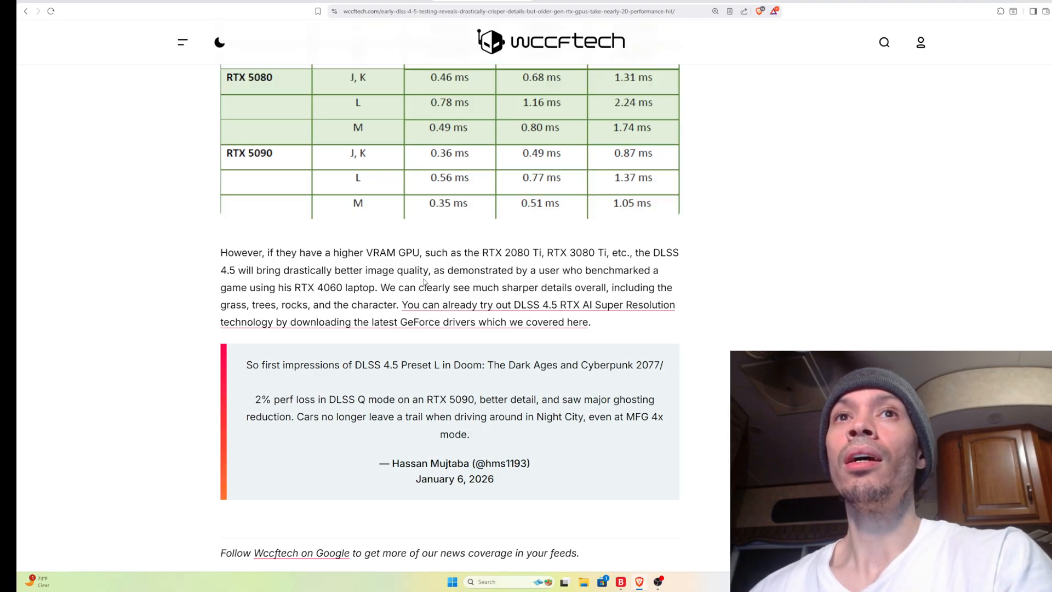
- Scroll past the article's end to the Further Reading links and 250 Comments section
scroll(down, 3)
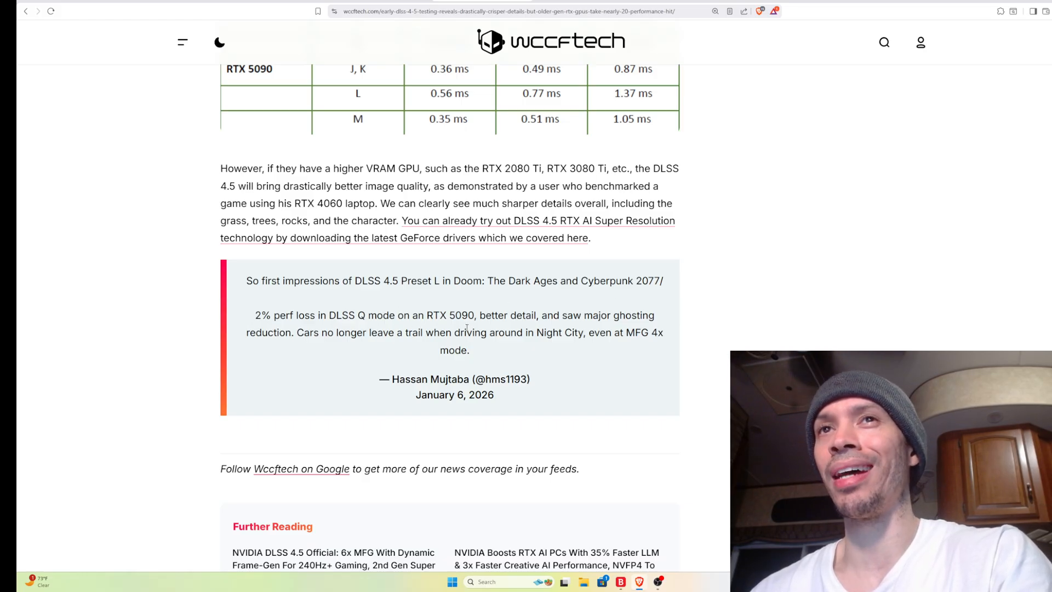
scroll(down, 3)
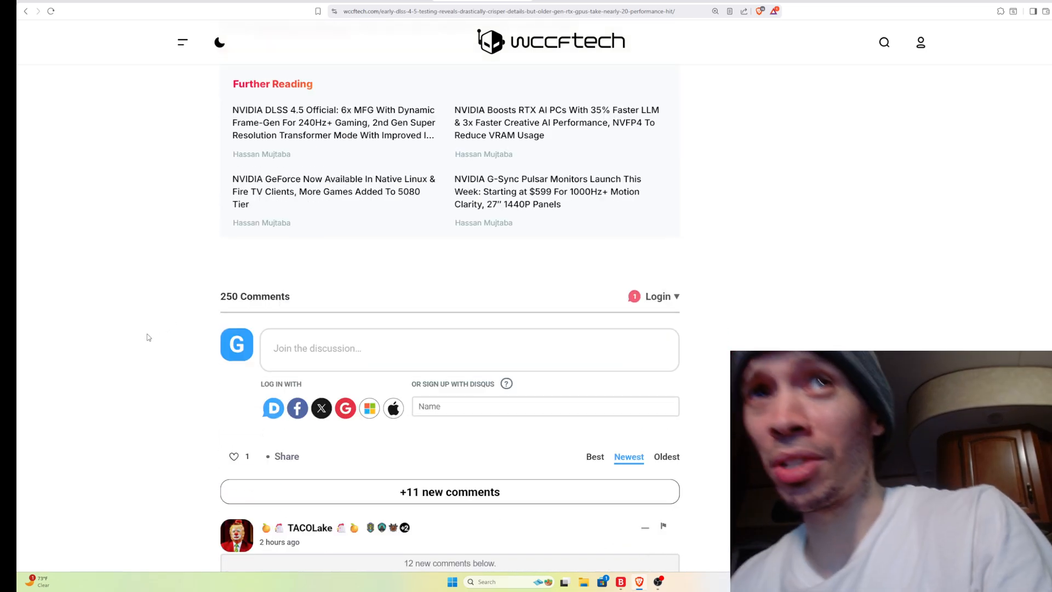
- Skim down the comment threads, then scroll back up toward the RTX 20/30 series VRAM opening
scroll(down, 3)
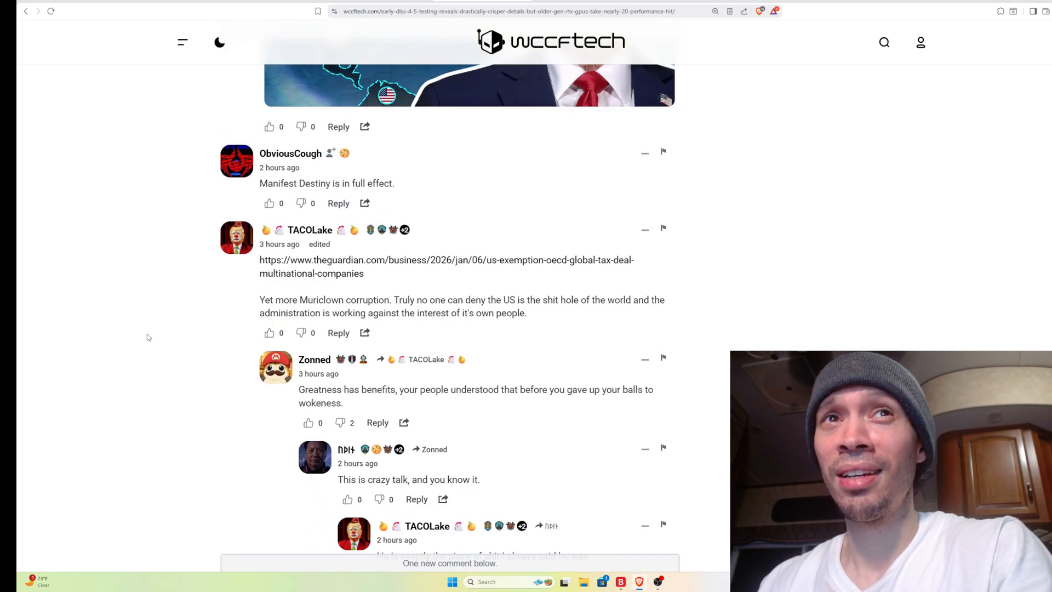
scroll(down, 3)
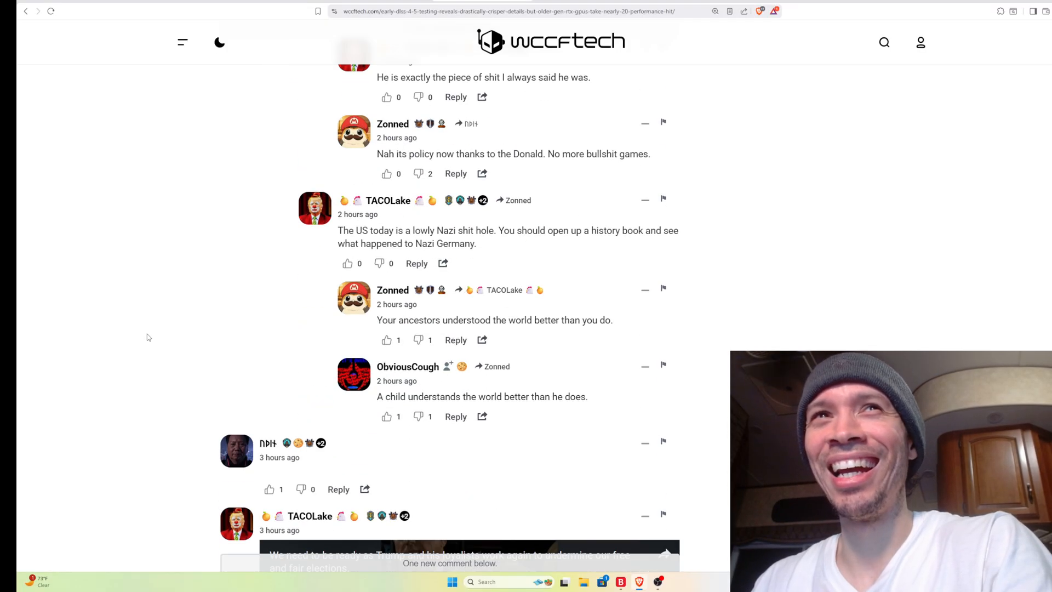
scroll(down, 3)
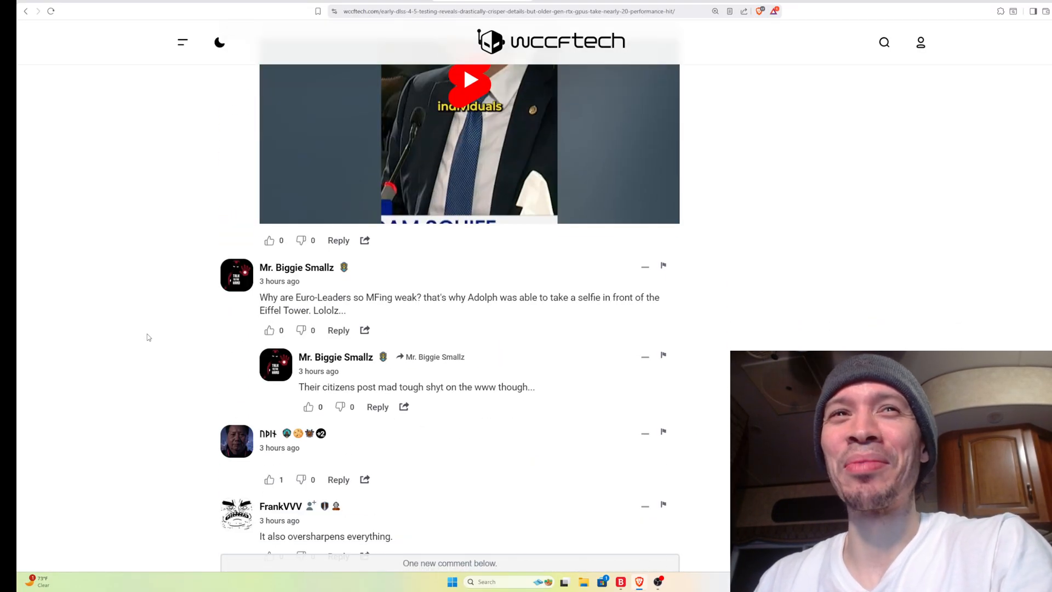
scroll(up, 3)
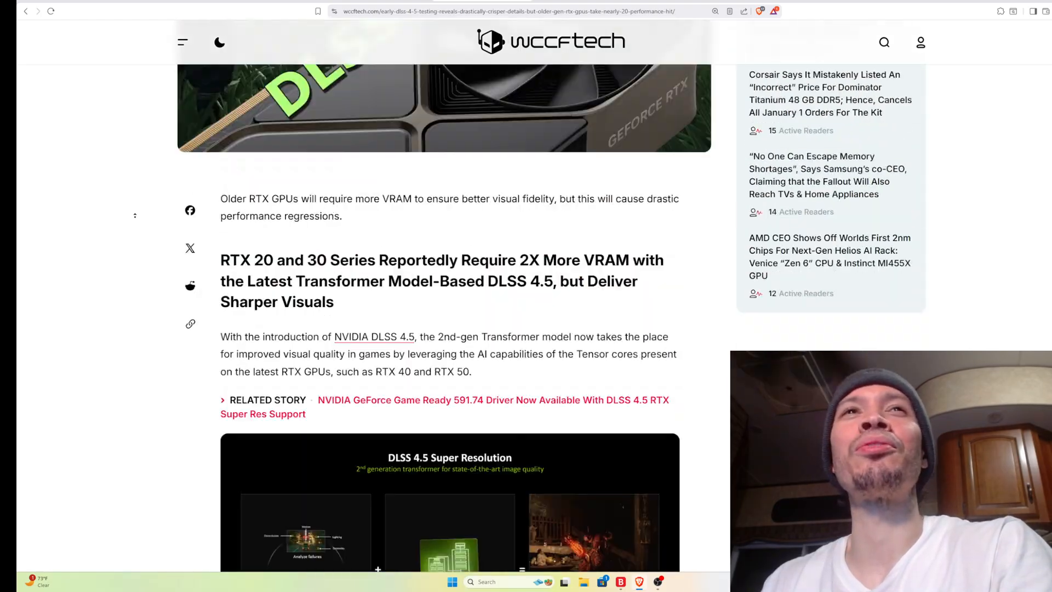